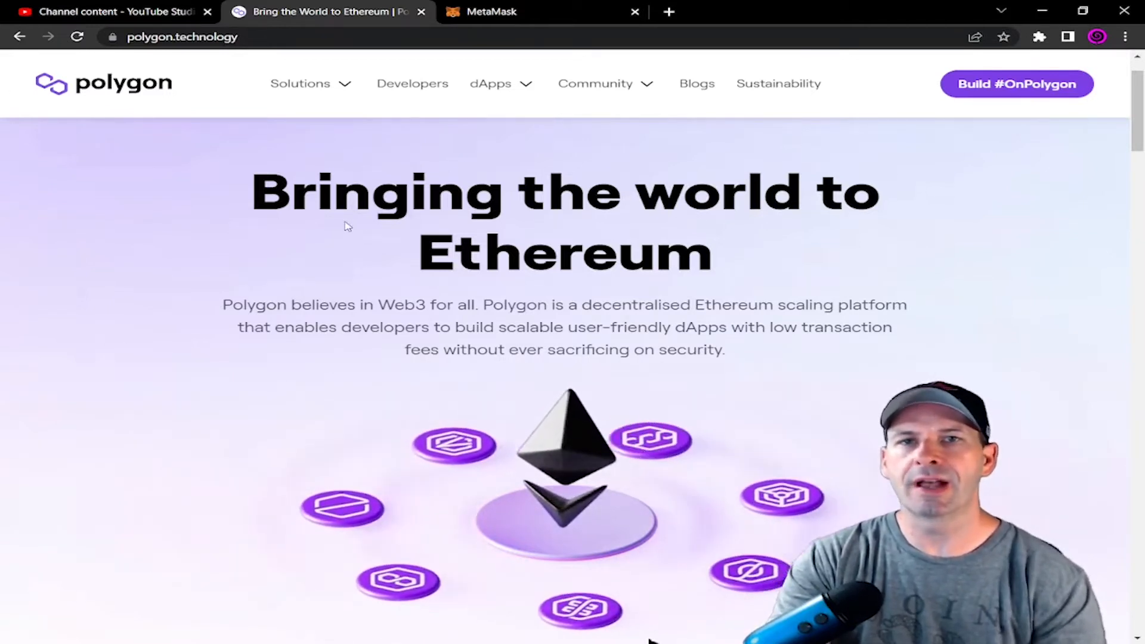
# Navigate from the Polygon site's dApps menu to the PoS Staking page
pyautogui.click(300, 83)
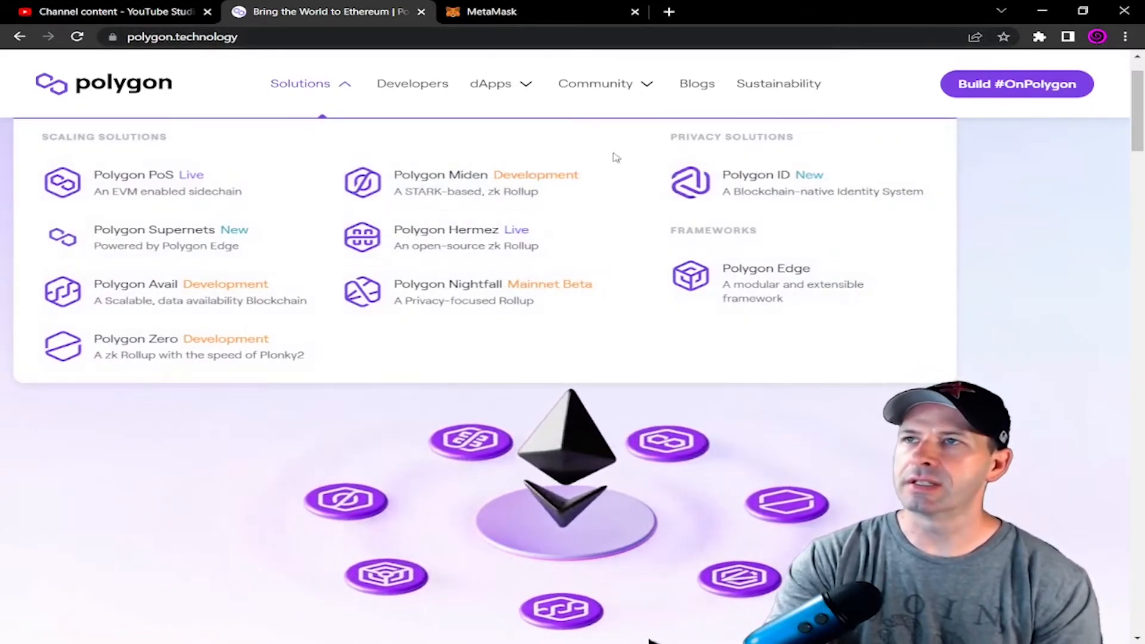
pyautogui.click(490, 83)
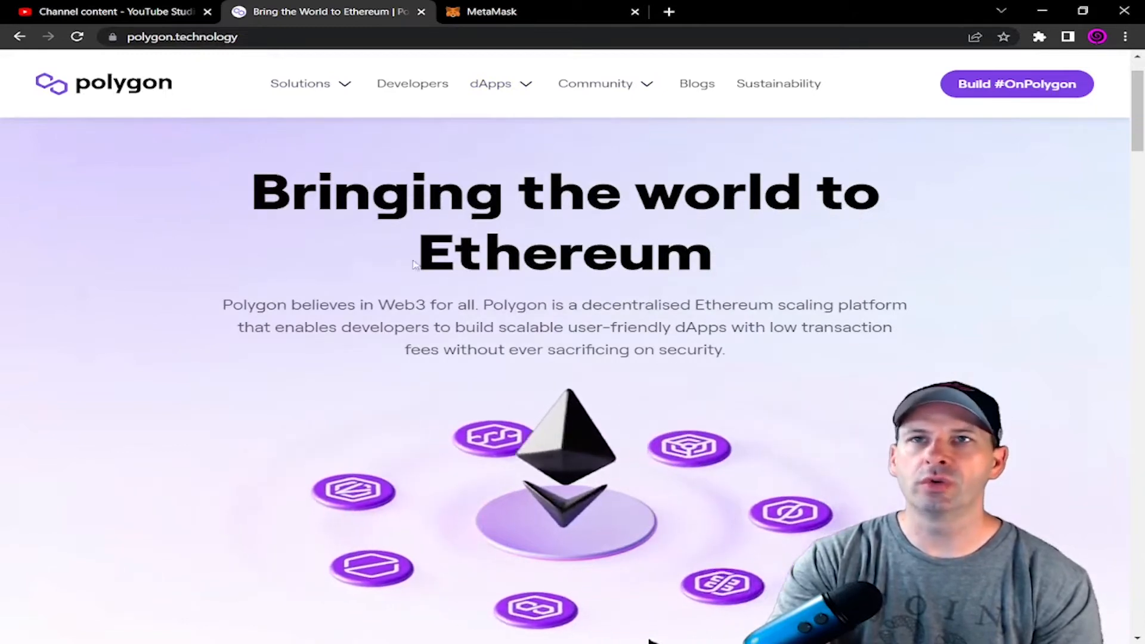
pyautogui.click(490, 84)
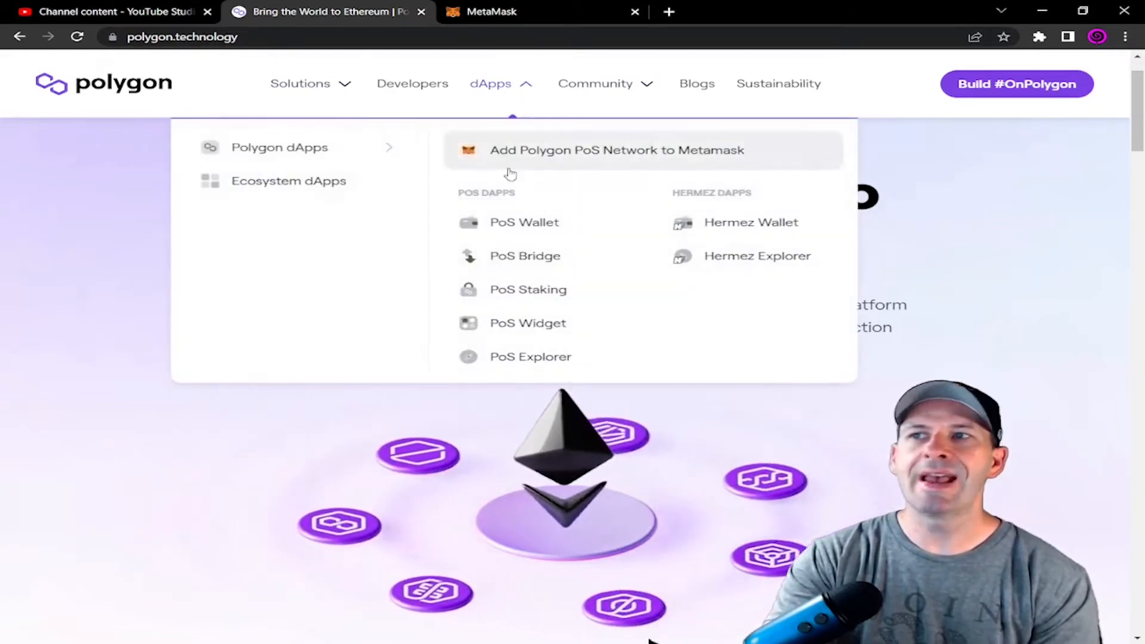
pyautogui.click(527, 289)
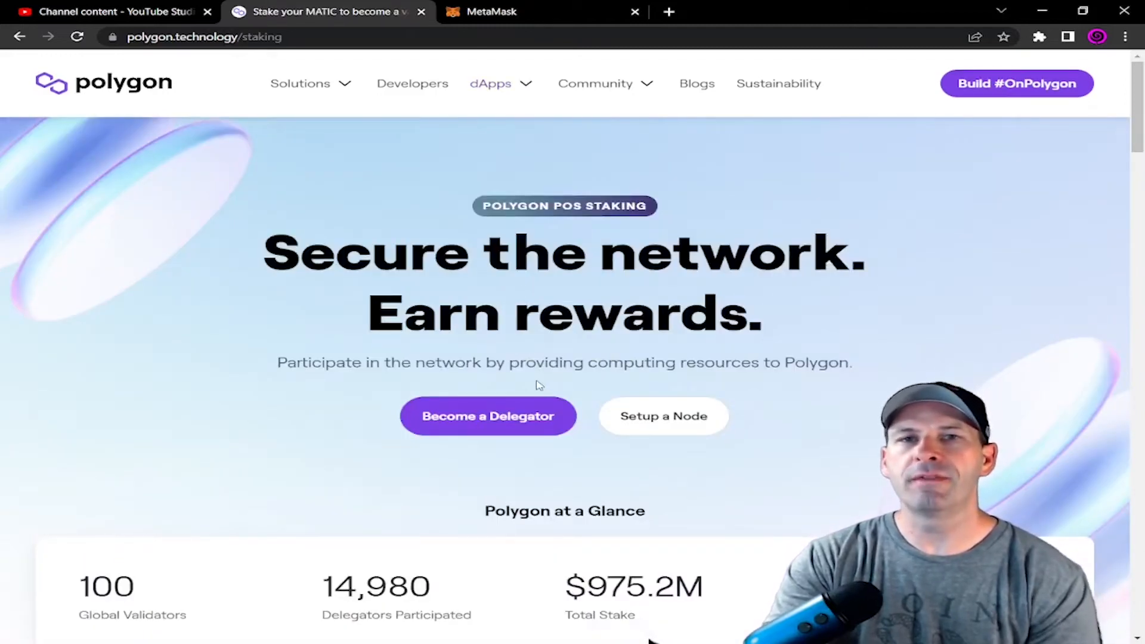
pyautogui.moveTo(508, 403)
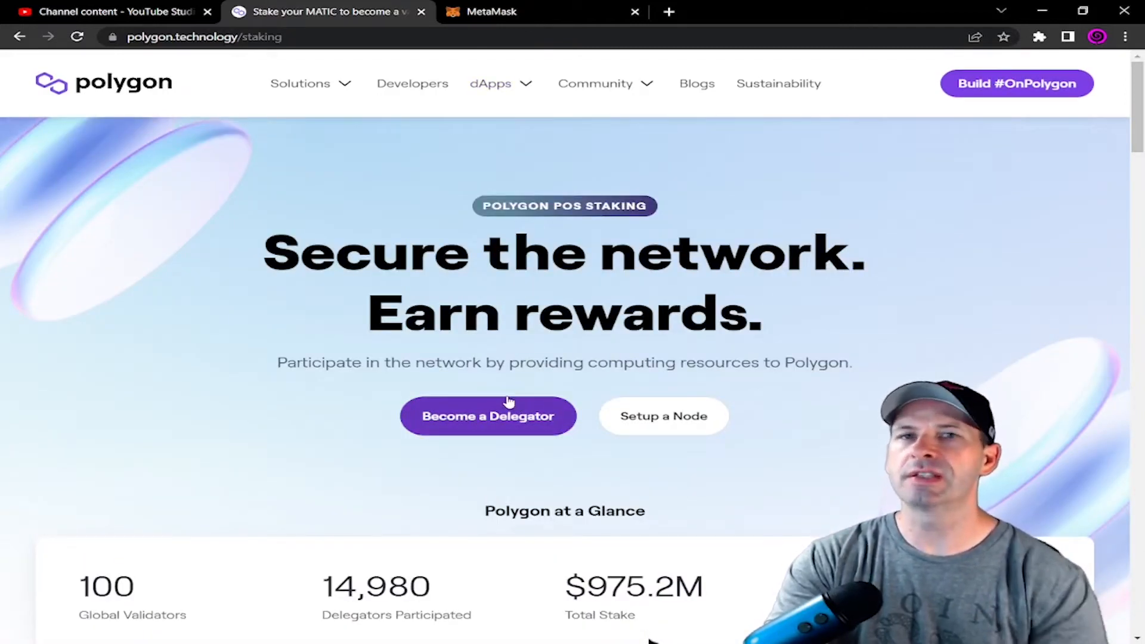
pyautogui.moveTo(554, 380)
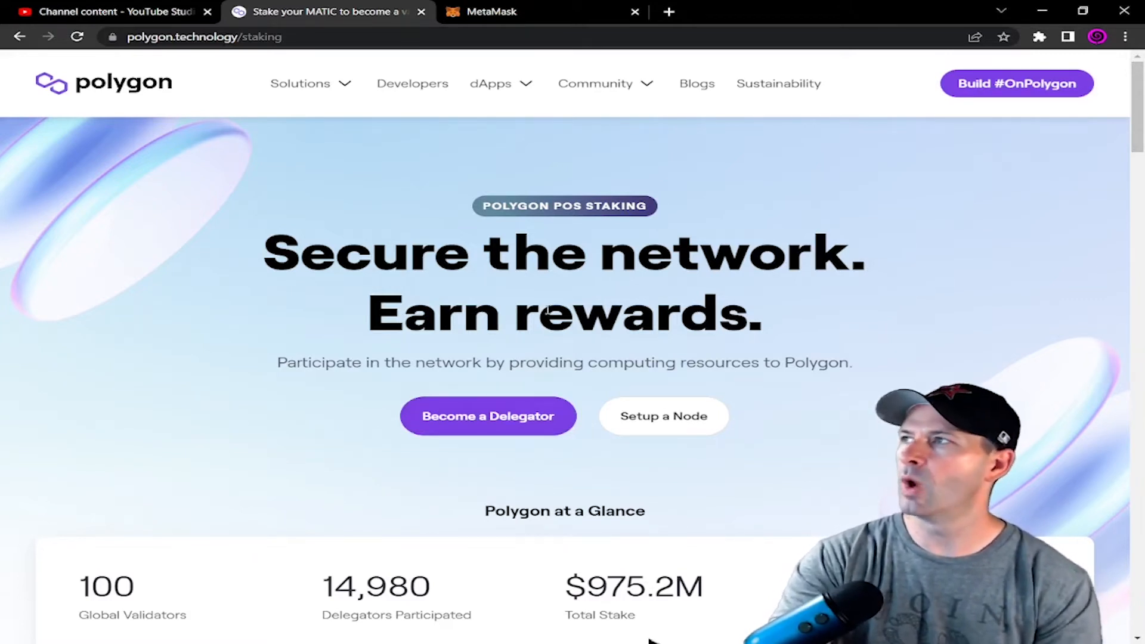
pyautogui.moveTo(489, 423)
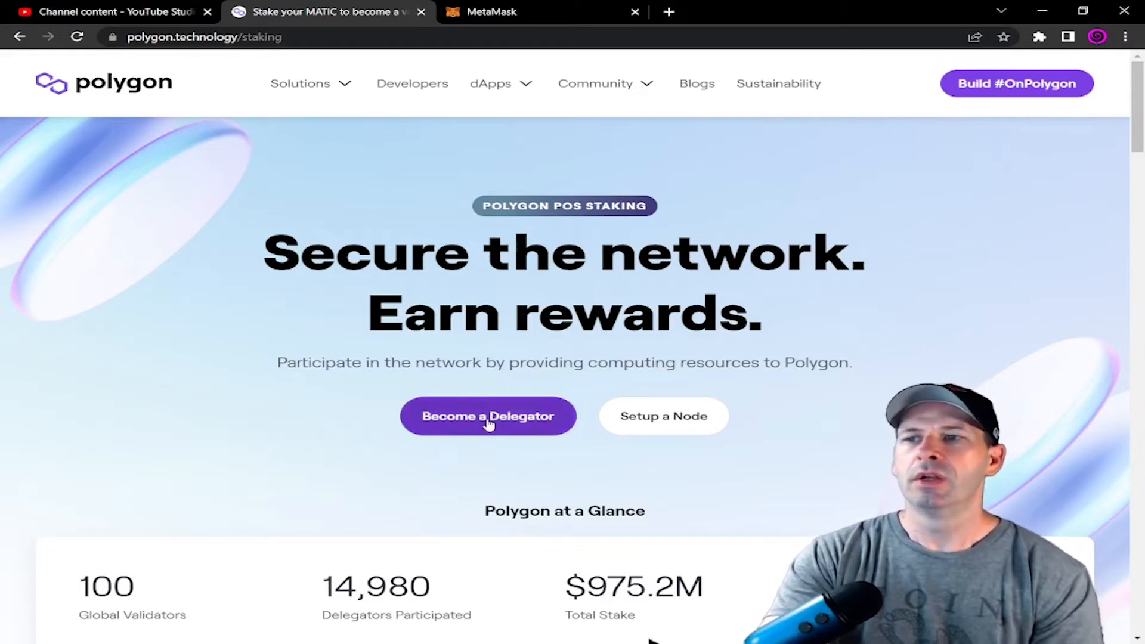
pyautogui.moveTo(513, 437)
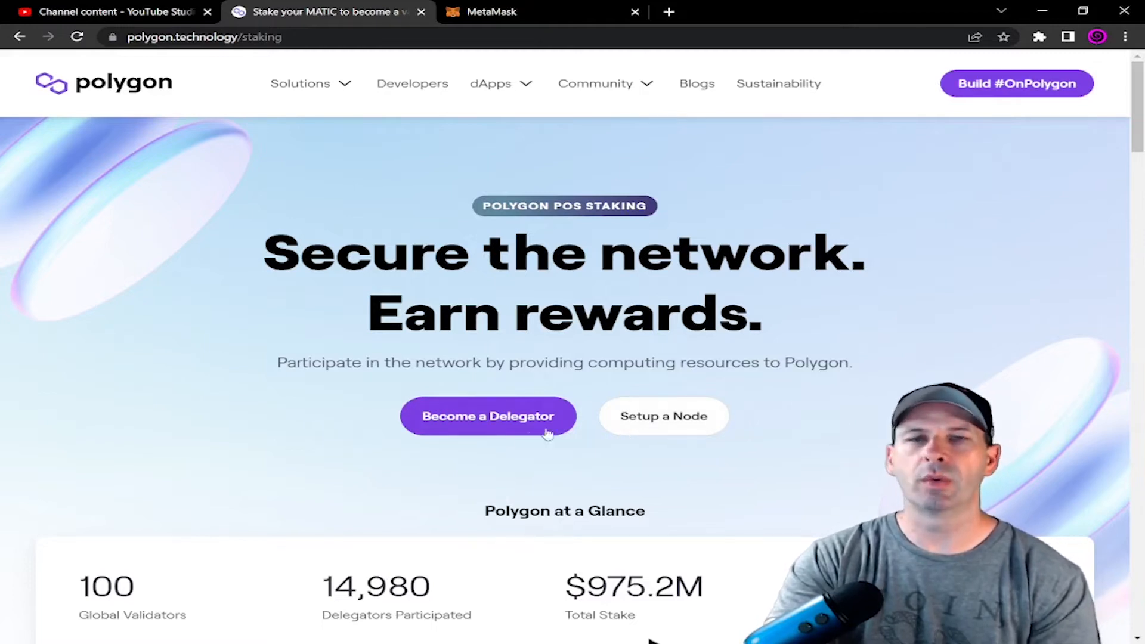
# Become a delegator to reach the All Validators list
pyautogui.click(489, 415)
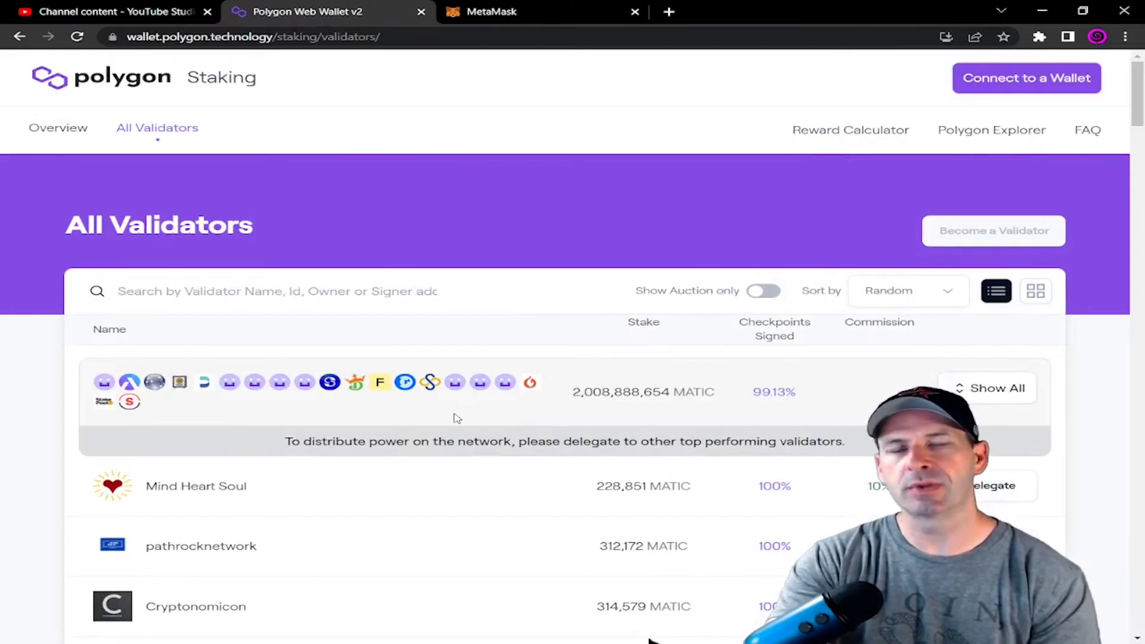
pyautogui.moveTo(955, 164)
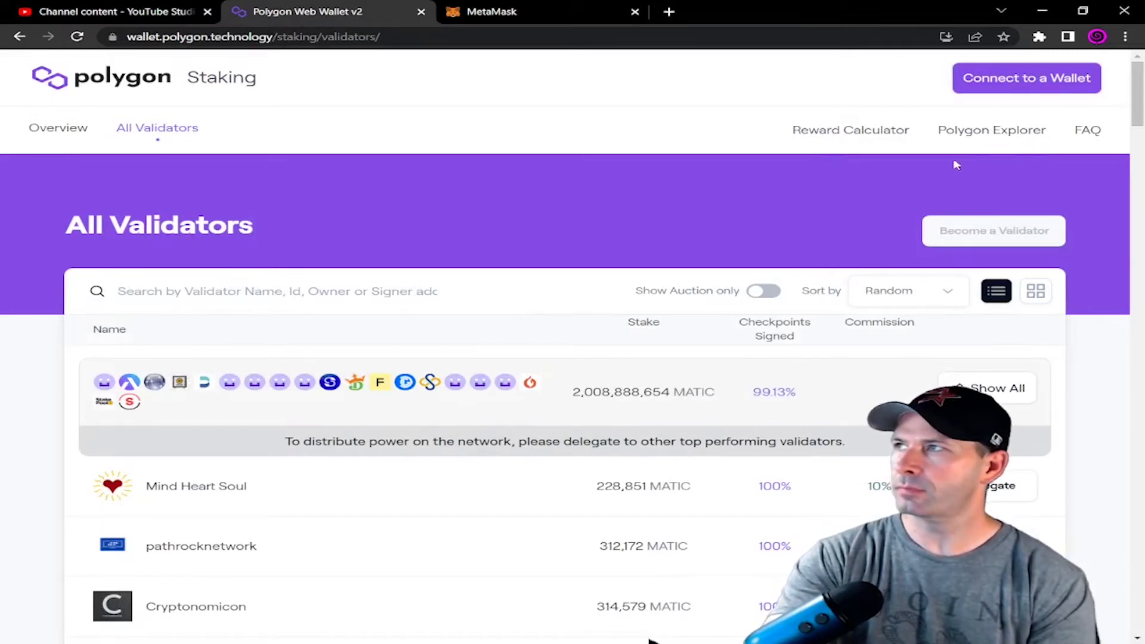
pyautogui.moveTo(1012, 88)
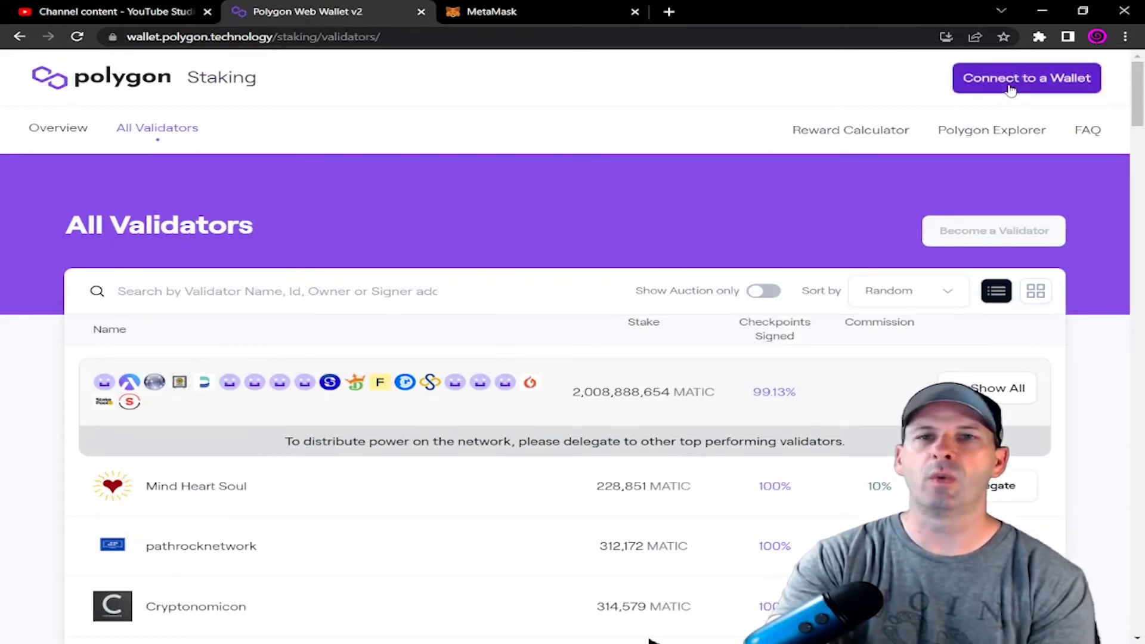
# Start connecting a wallet to reach the staking login options
pyautogui.click(1026, 79)
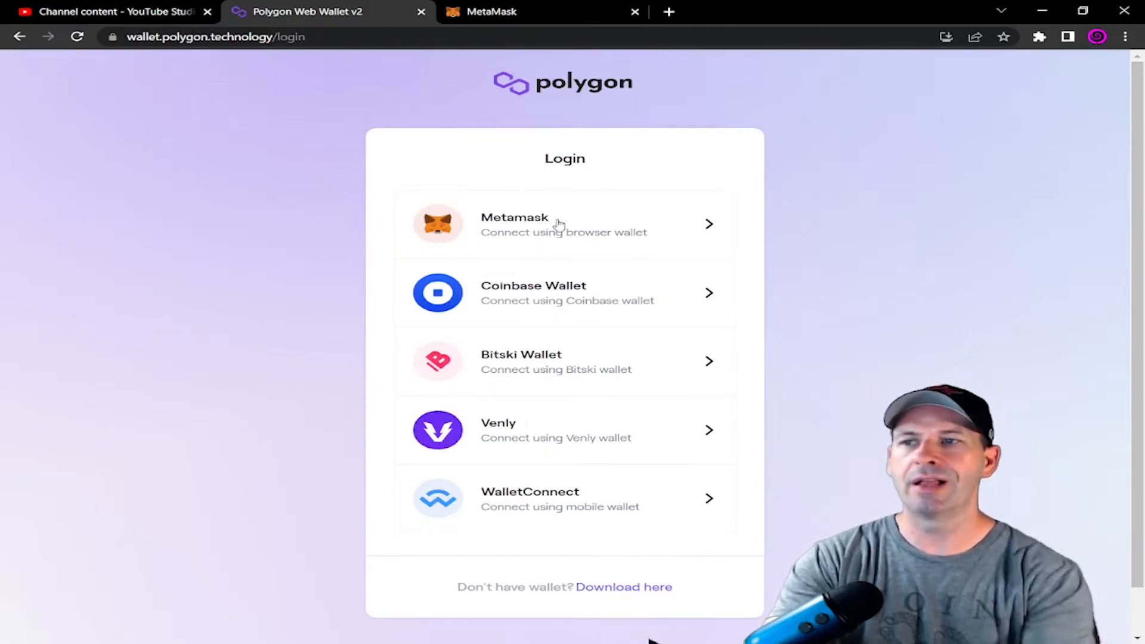
# Log in to Polygon Staking with the MetaMask wallet
pyautogui.click(561, 224)
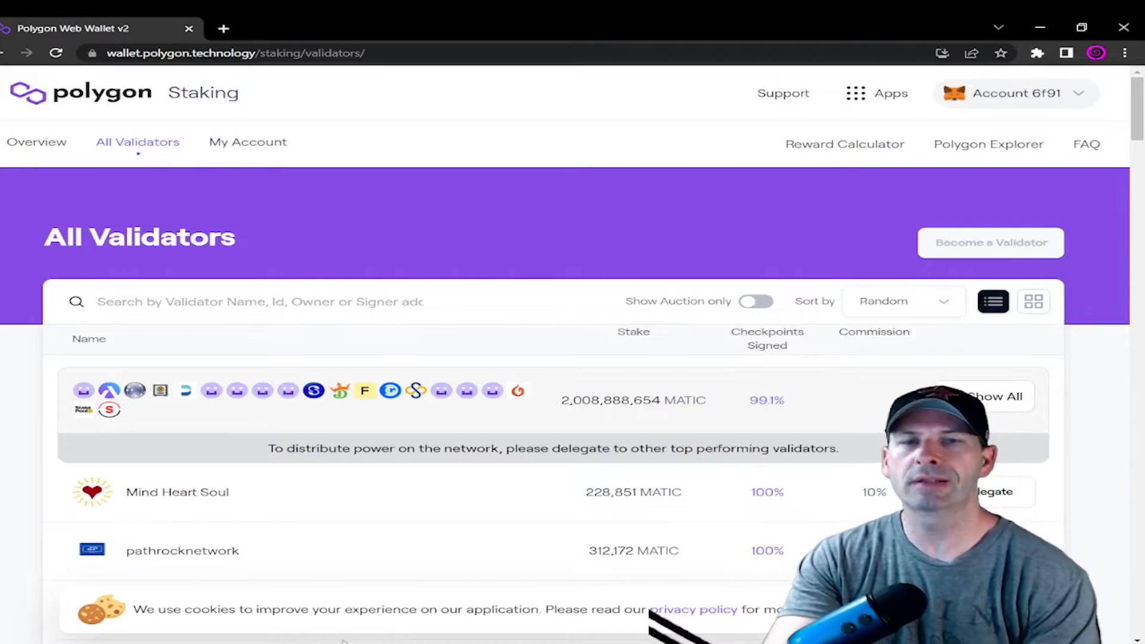
pyautogui.moveTo(1009, 117)
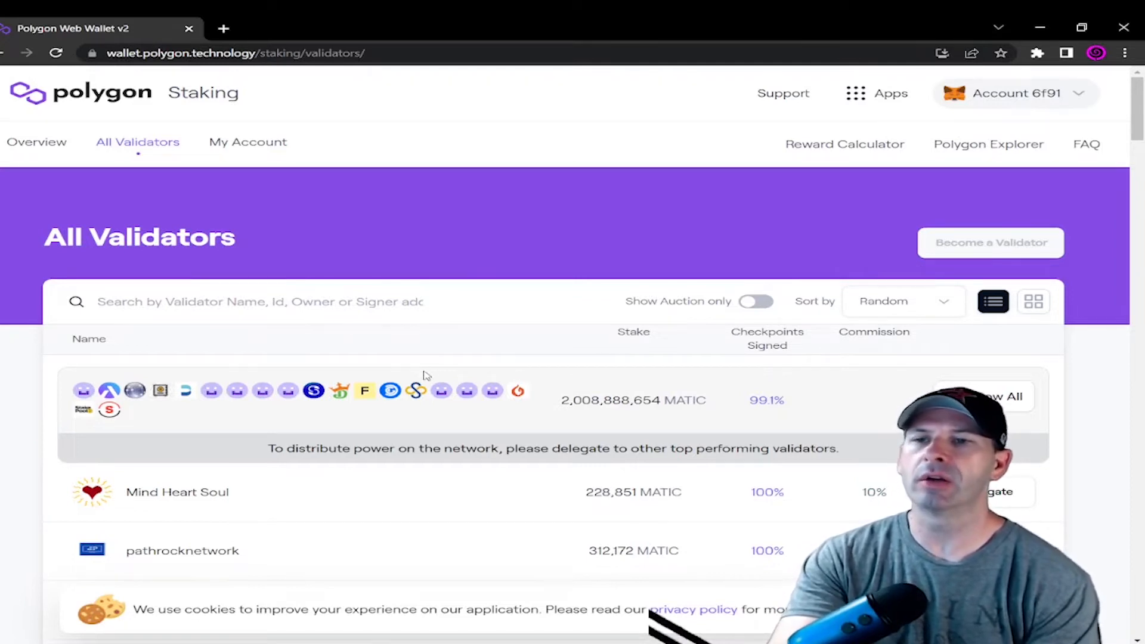
pyautogui.moveTo(294, 401)
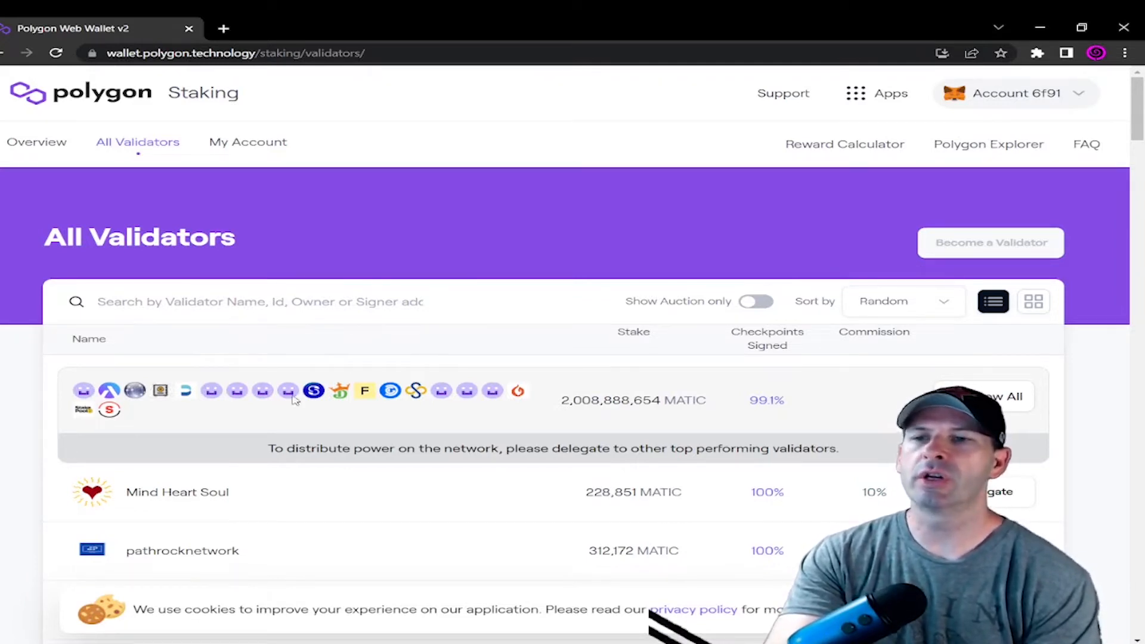
pyautogui.scroll(-3)
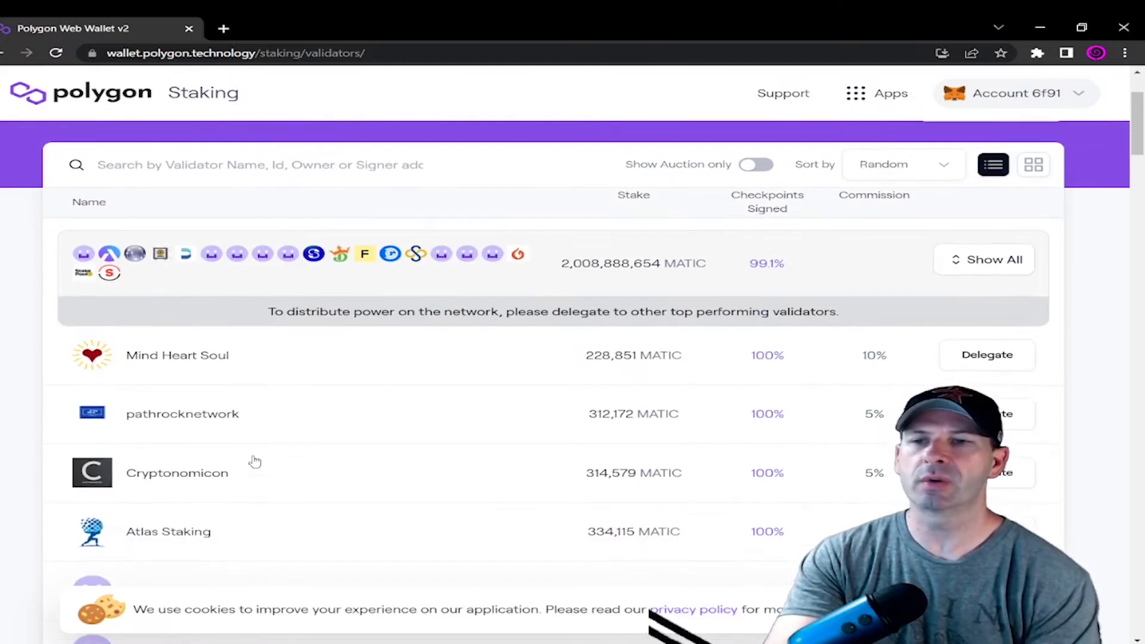
pyautogui.moveTo(238, 413)
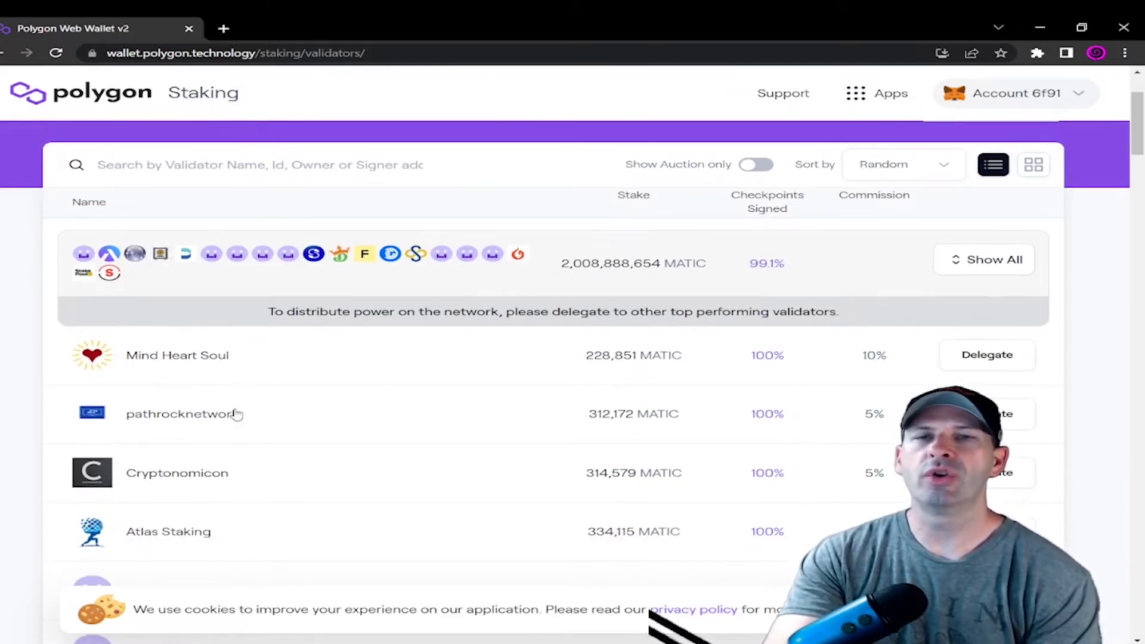
pyautogui.moveTo(256, 433)
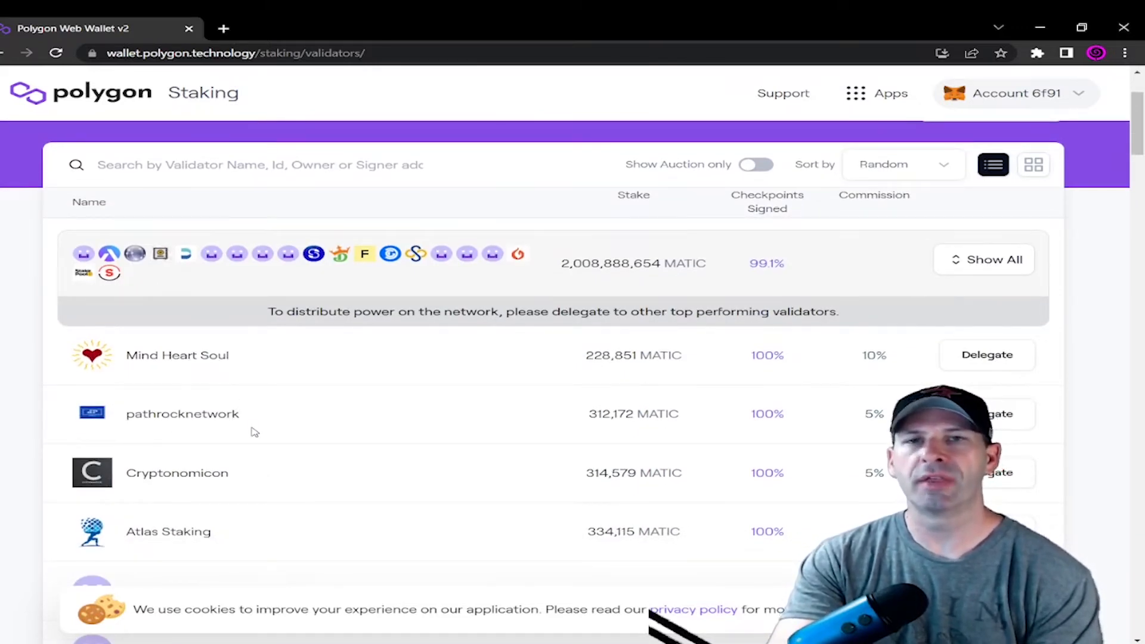
pyautogui.moveTo(295, 355)
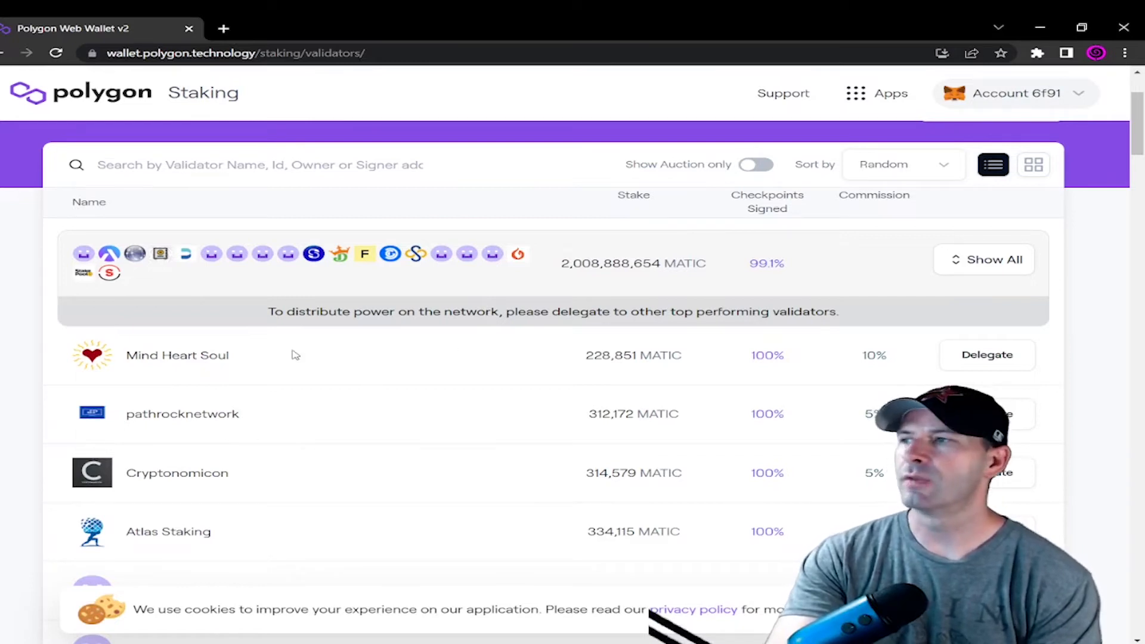
pyautogui.scroll(-3)
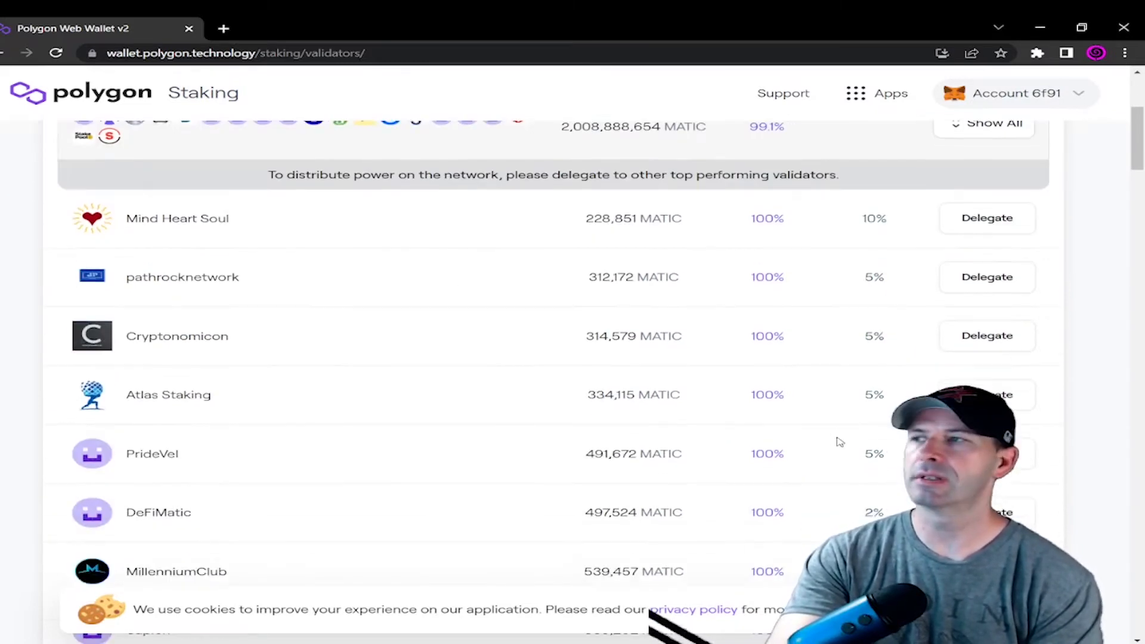
pyautogui.scroll(-3)
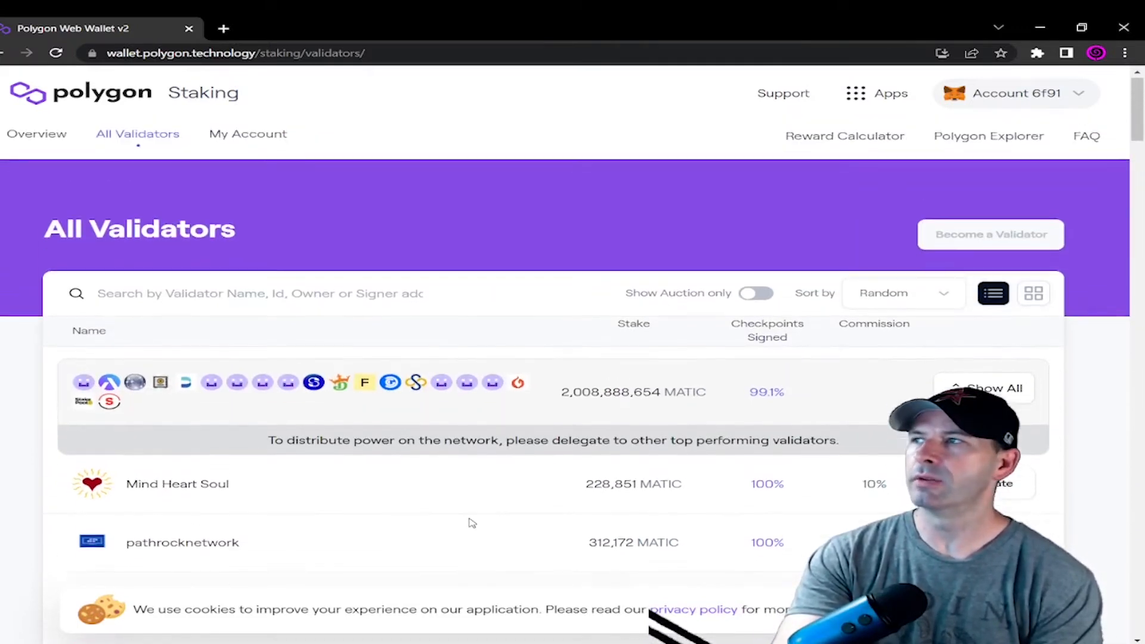
pyautogui.scroll(-3)
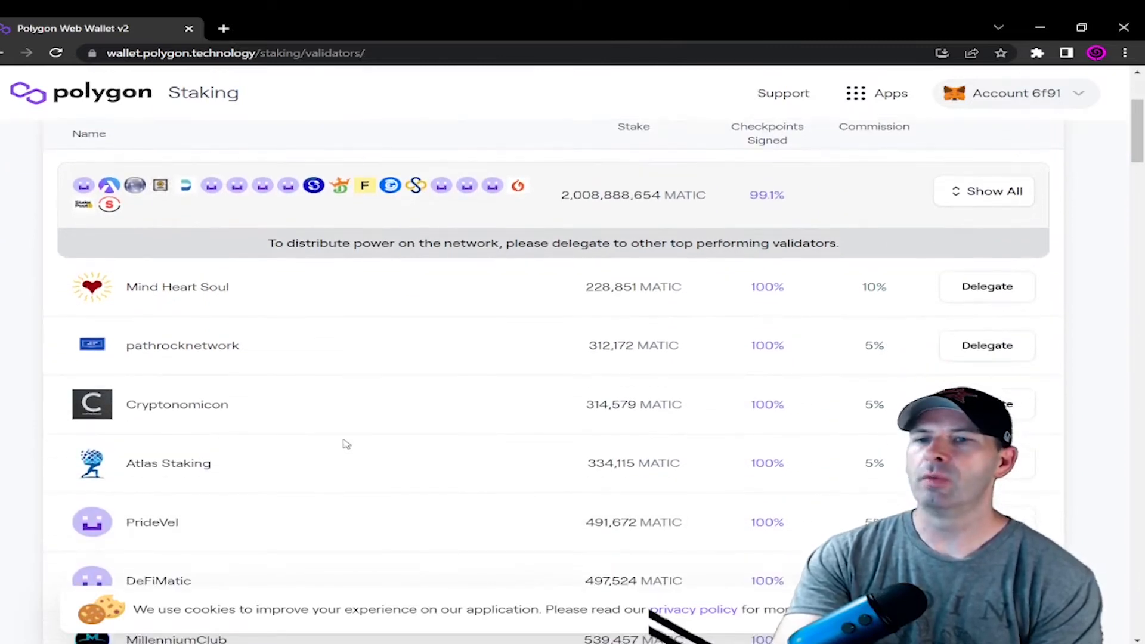
pyautogui.scroll(-3)
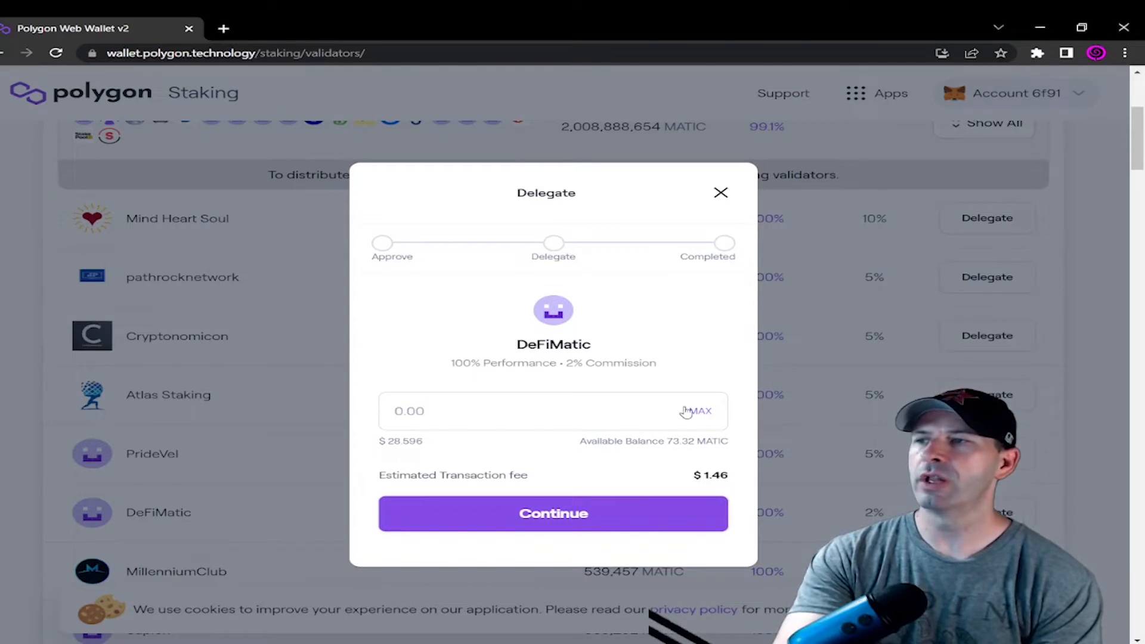
pyautogui.moveTo(675, 422)
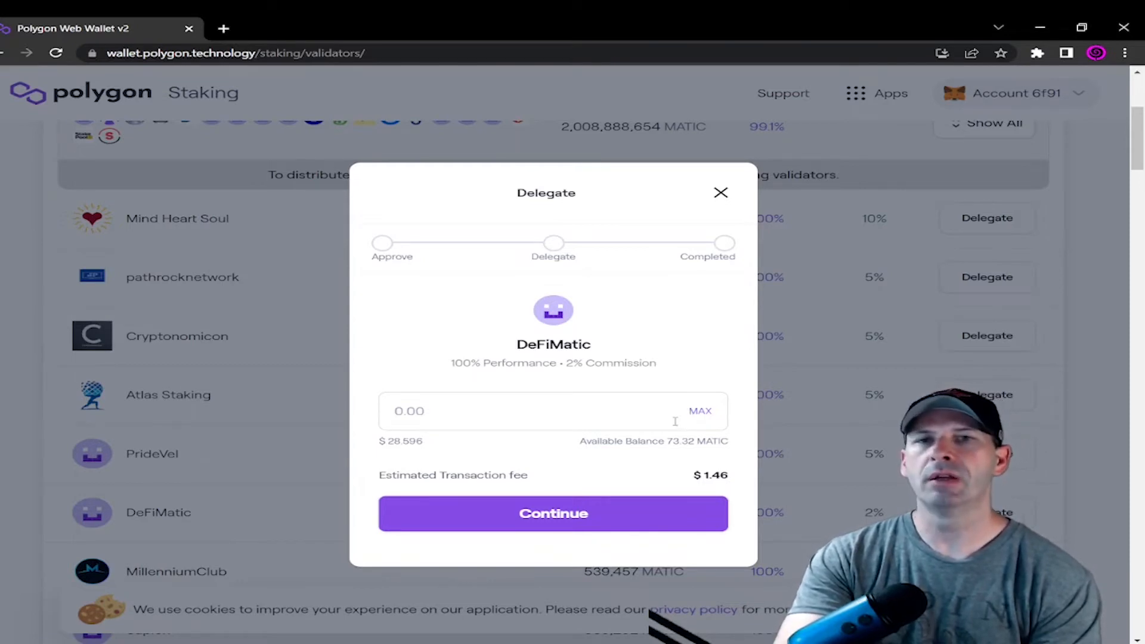
pyautogui.moveTo(637, 382)
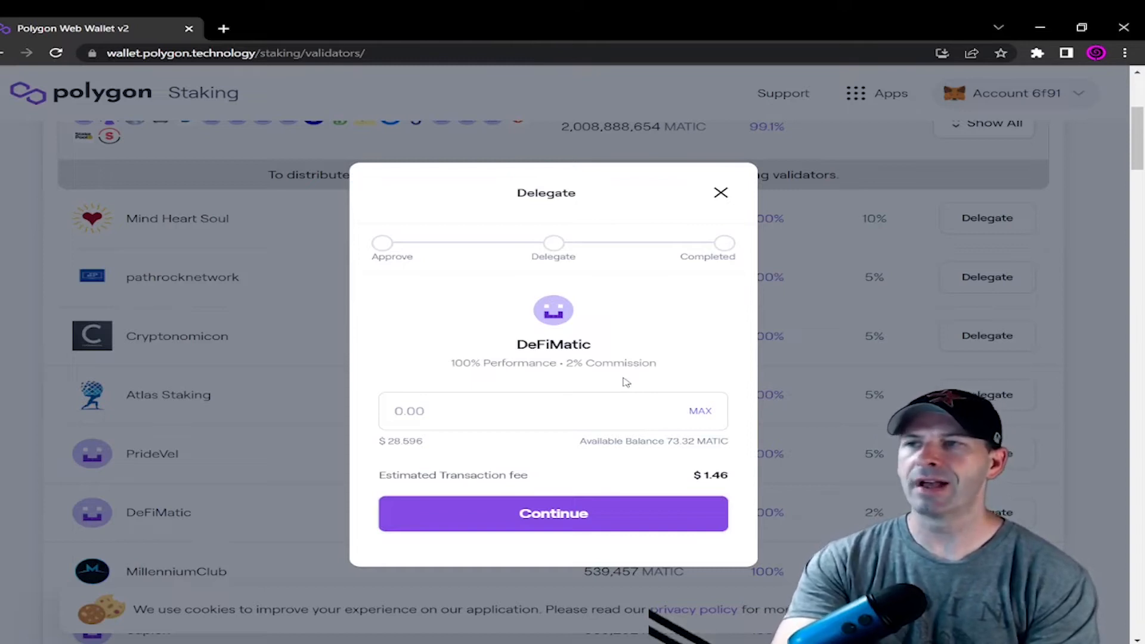
pyautogui.moveTo(544, 394)
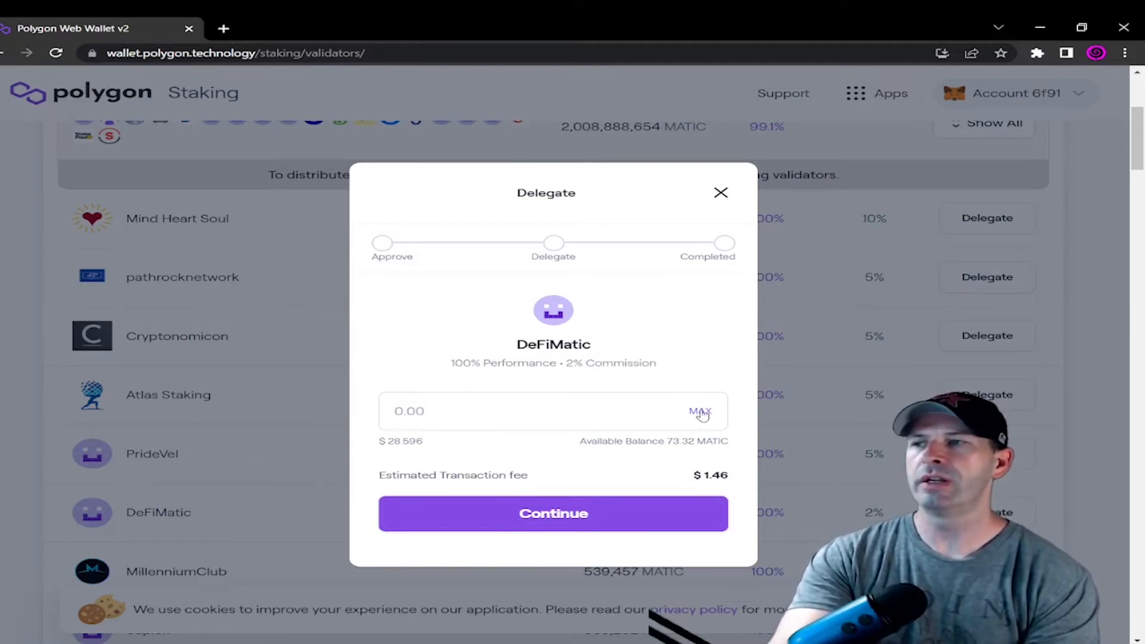
# Delegate the full 73.3197176 MATIC balance to DeFiMatic and continue
pyautogui.click(701, 410)
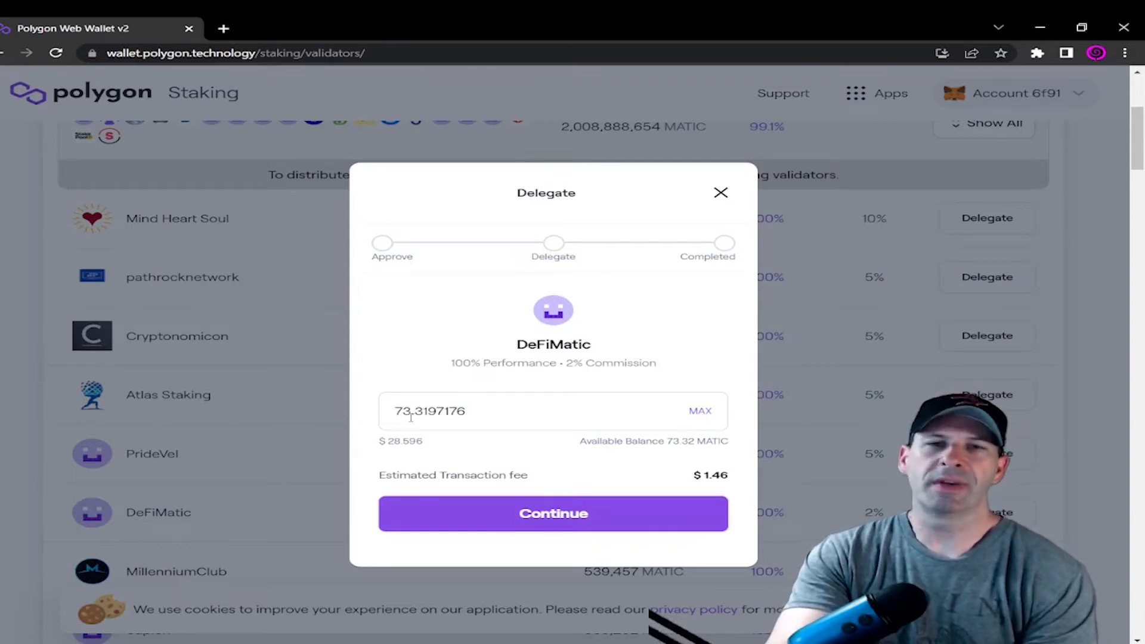
pyautogui.click(554, 513)
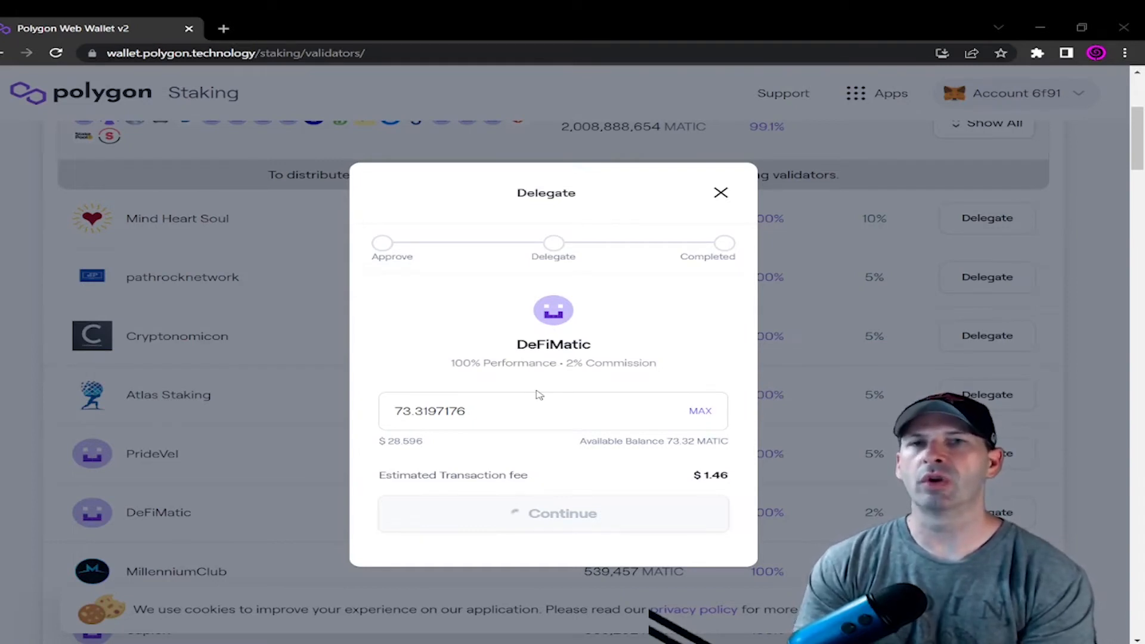
pyautogui.moveTo(1039, 215)
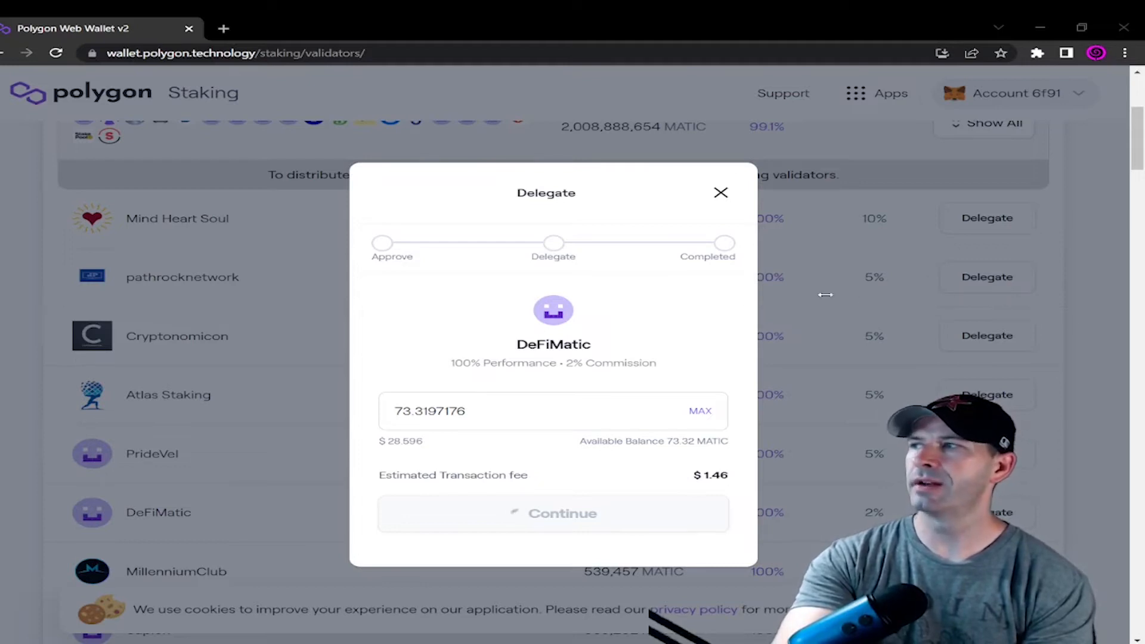
pyautogui.moveTo(1107, 247)
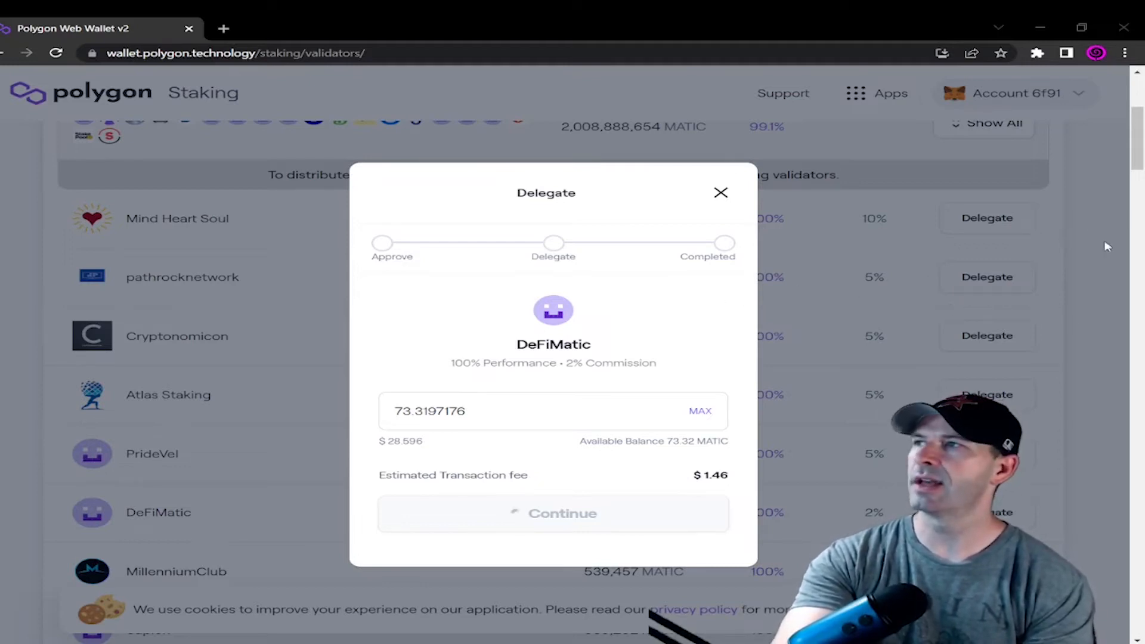
# Approve the MATIC for staking so the delegation is ready to submit
pyautogui.click(553, 512)
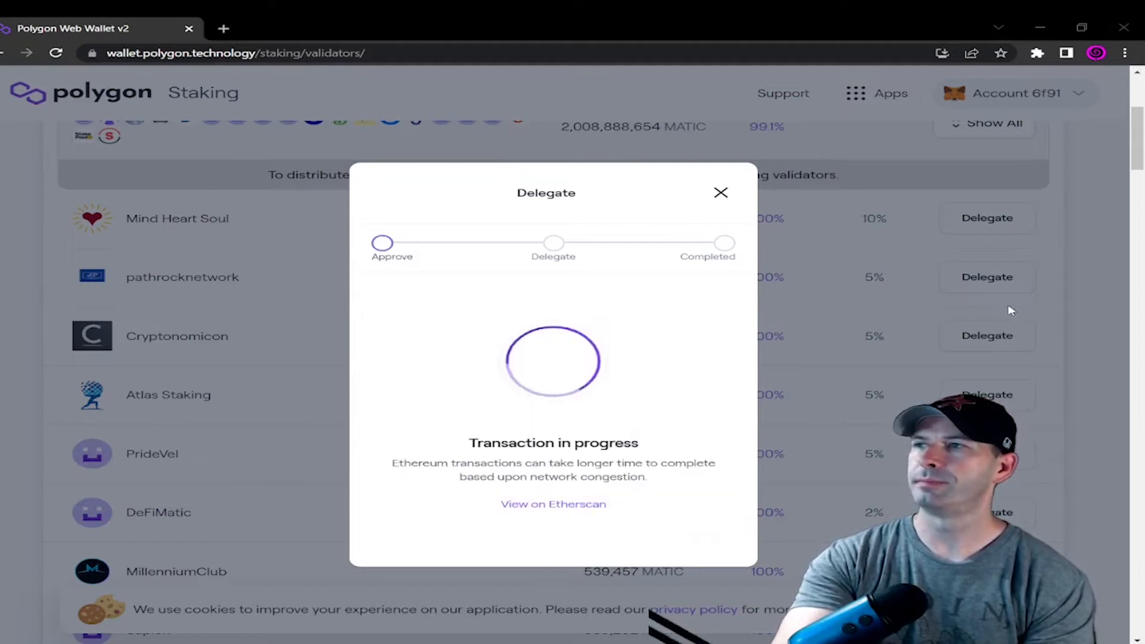
pyautogui.moveTo(830, 304)
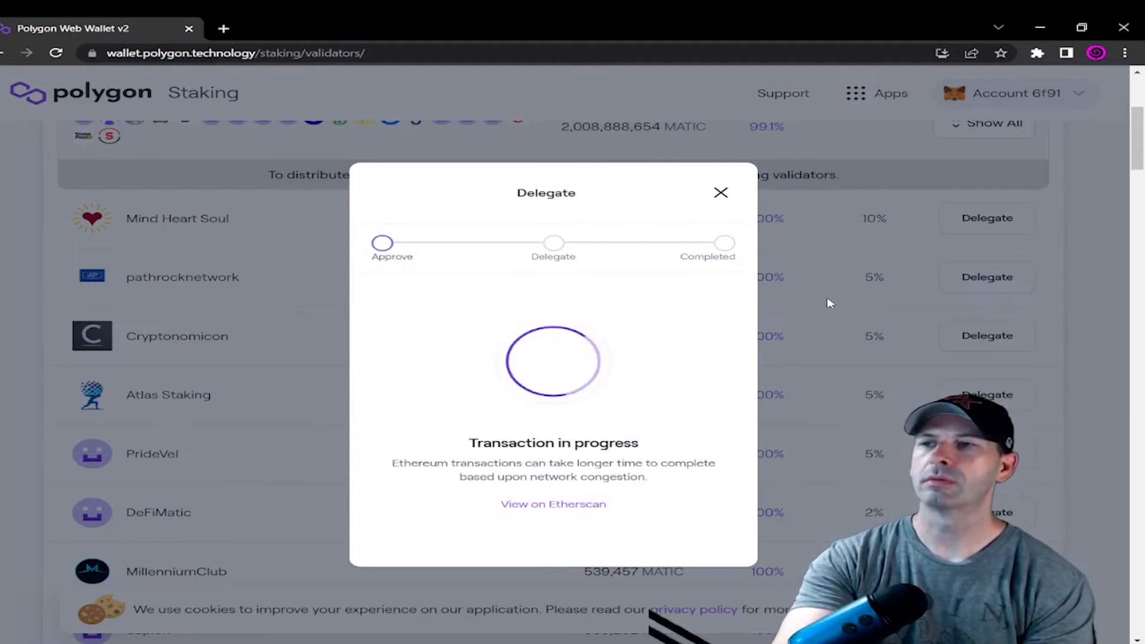
pyautogui.moveTo(664, 318)
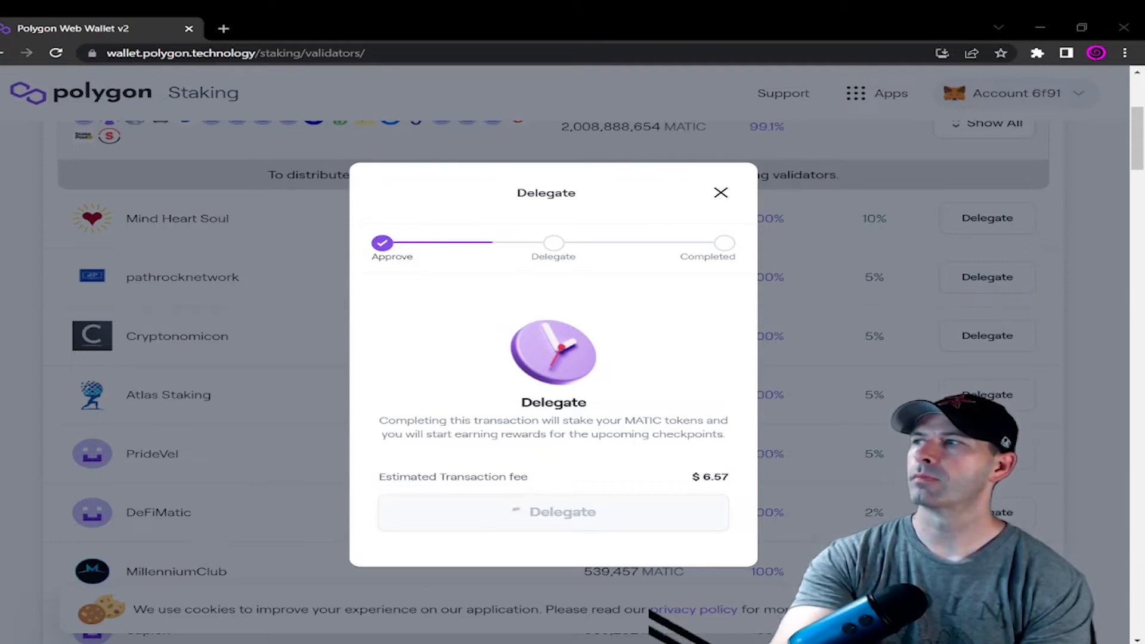
pyautogui.moveTo(1058, 405)
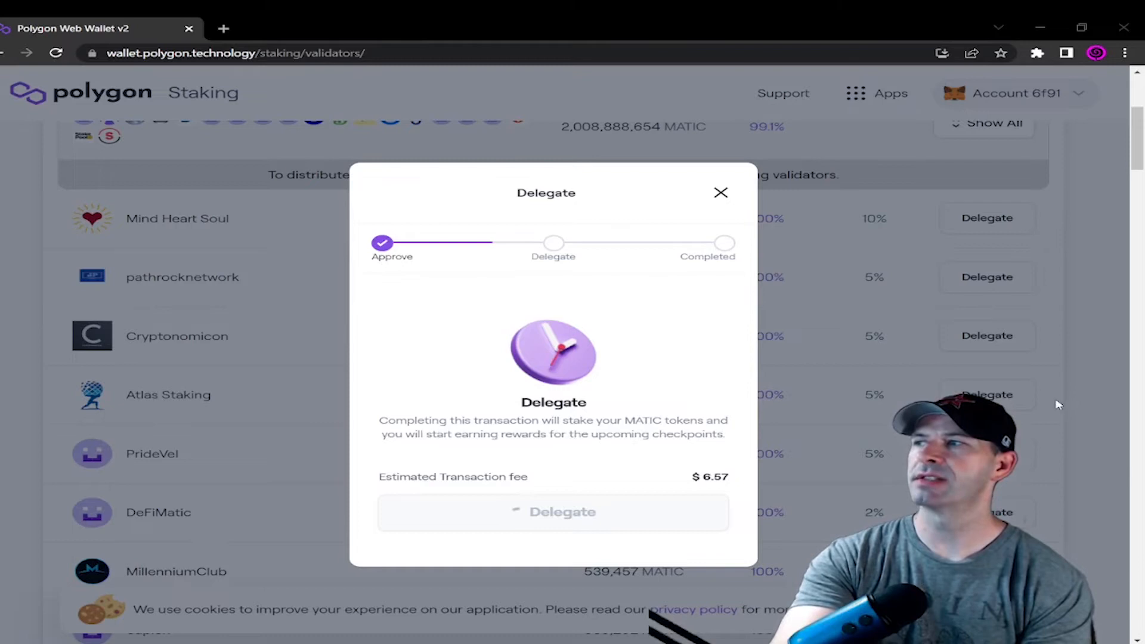
# Send the delegation transaction staking the MATIC with DeFiMatic
pyautogui.click(553, 513)
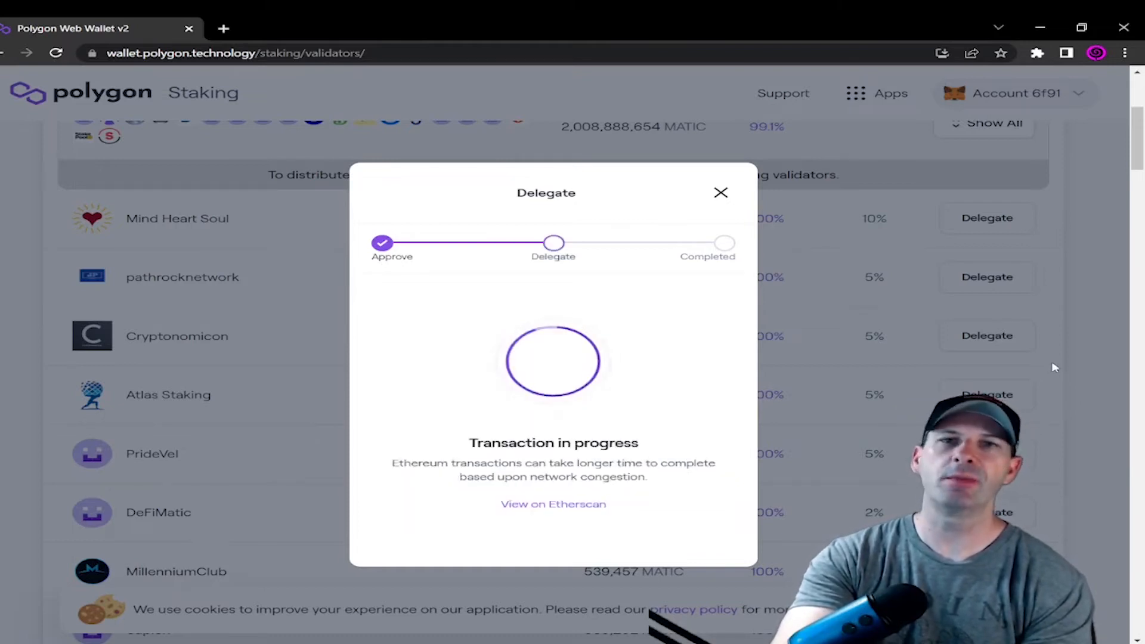
pyautogui.moveTo(999, 369)
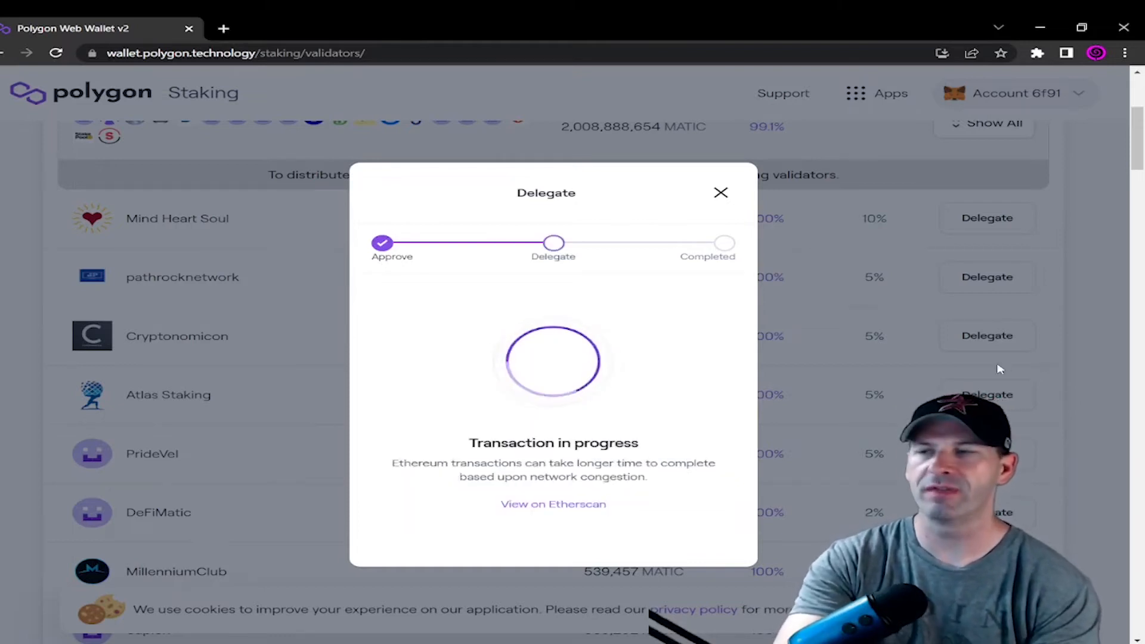
pyautogui.moveTo(894, 410)
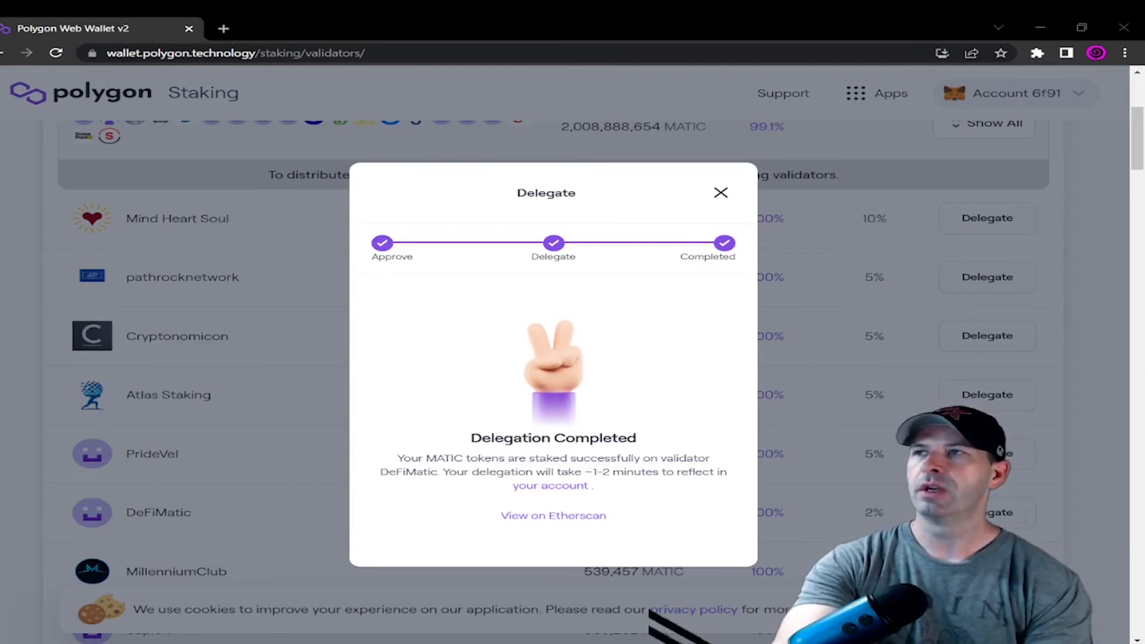
# Dismiss the completed delegation and view the 73.32 MATIC stake under My Account
pyautogui.click(720, 193)
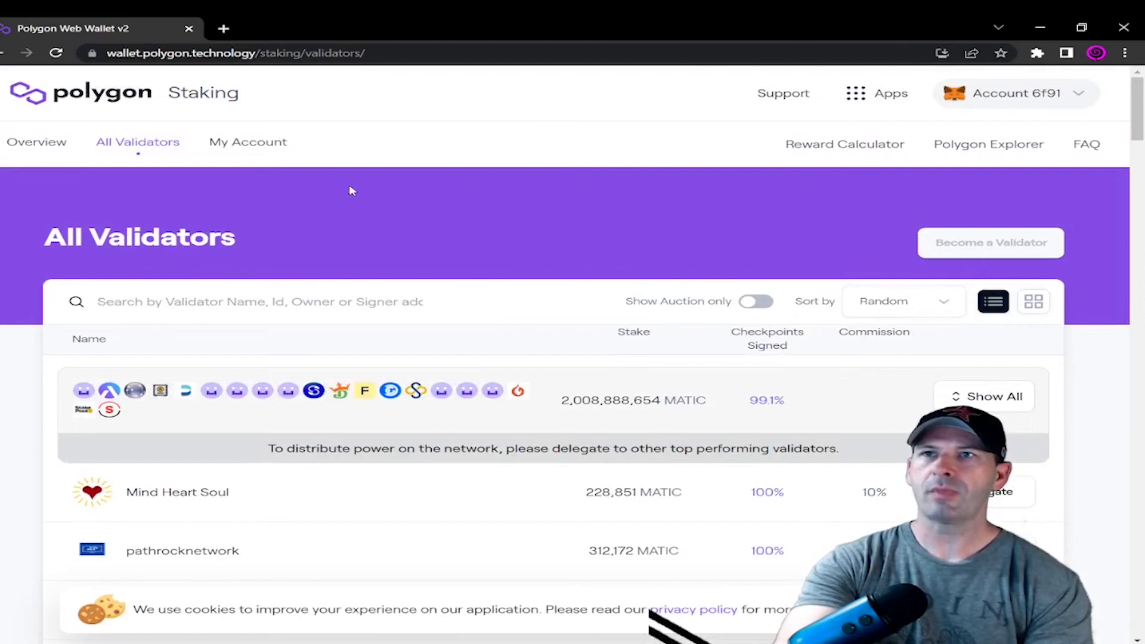
pyautogui.click(248, 142)
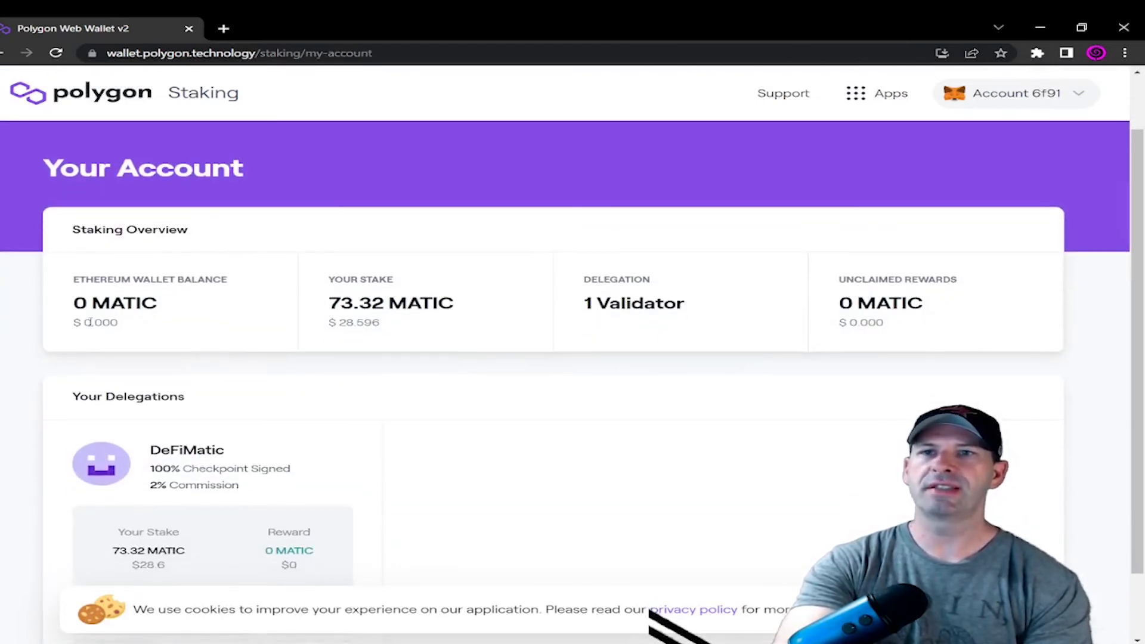
pyautogui.moveTo(400, 321)
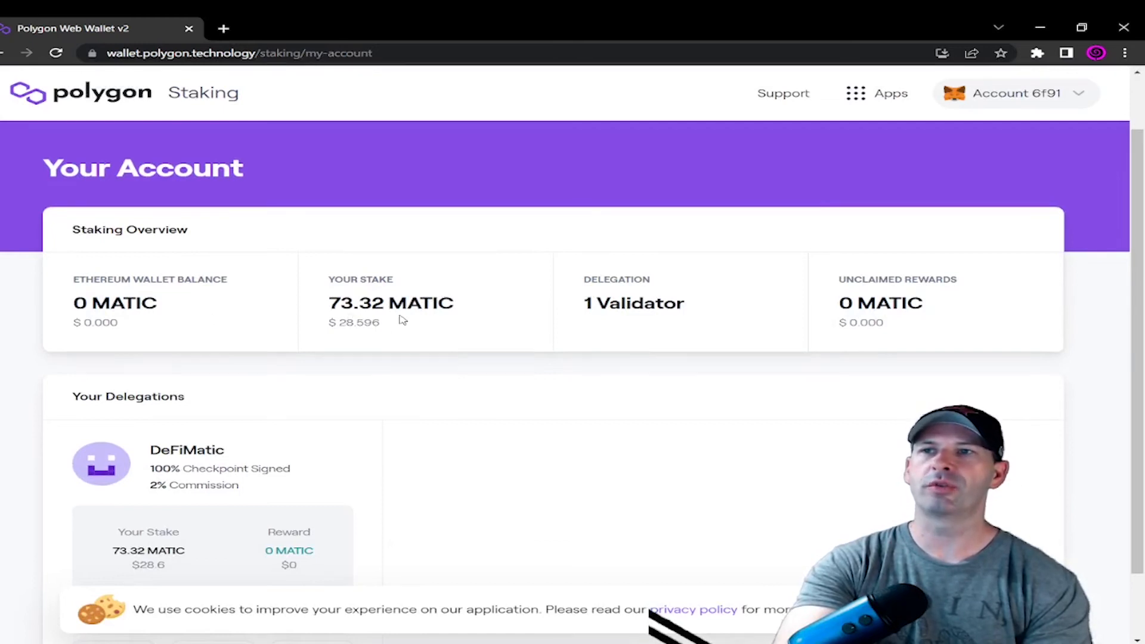
pyautogui.scroll(-3)
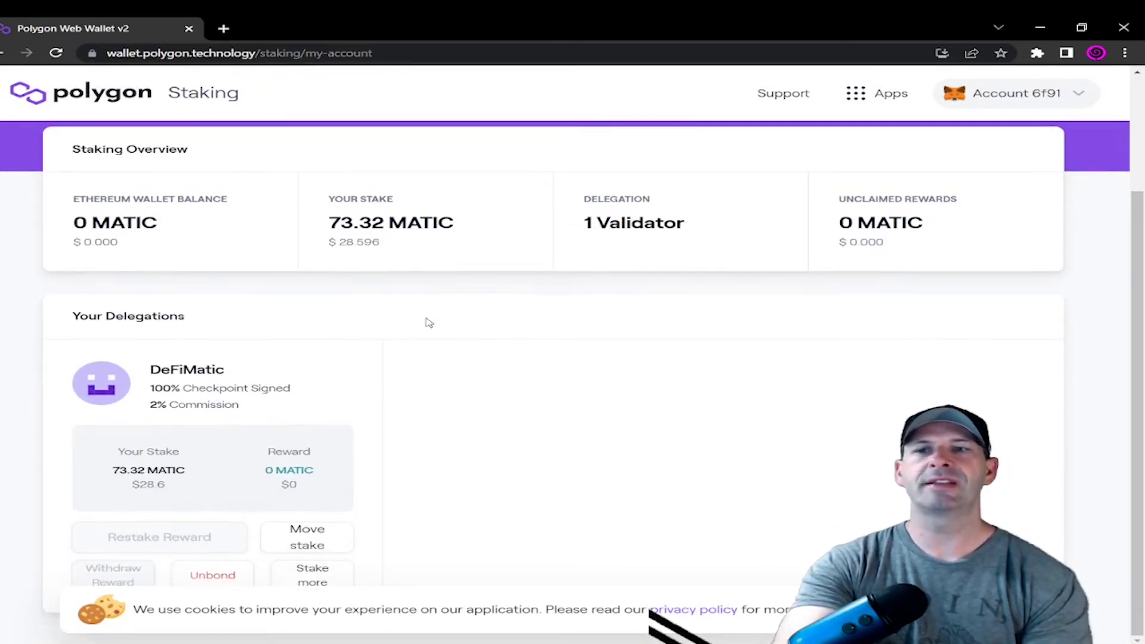
pyautogui.moveTo(298, 582)
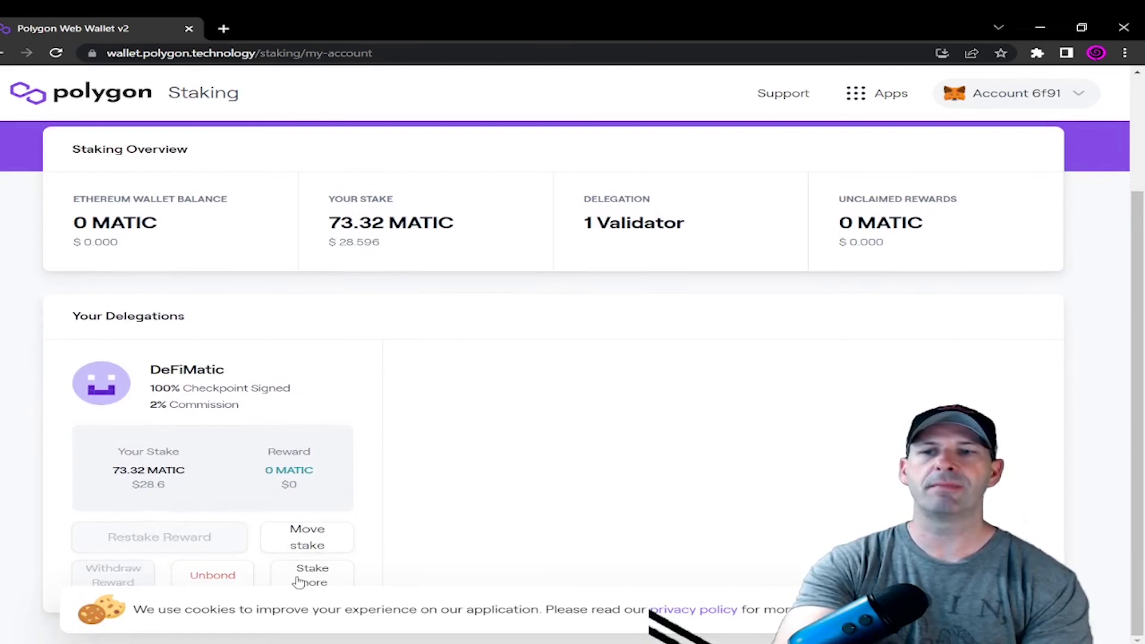
pyautogui.moveTo(399, 504)
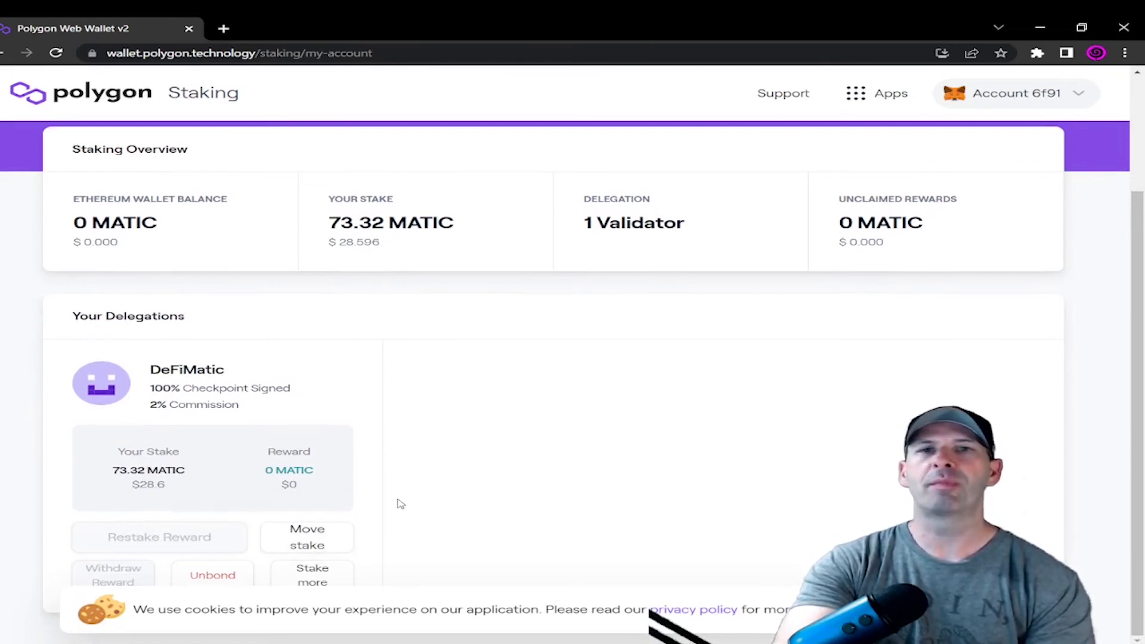
pyautogui.moveTo(356, 491)
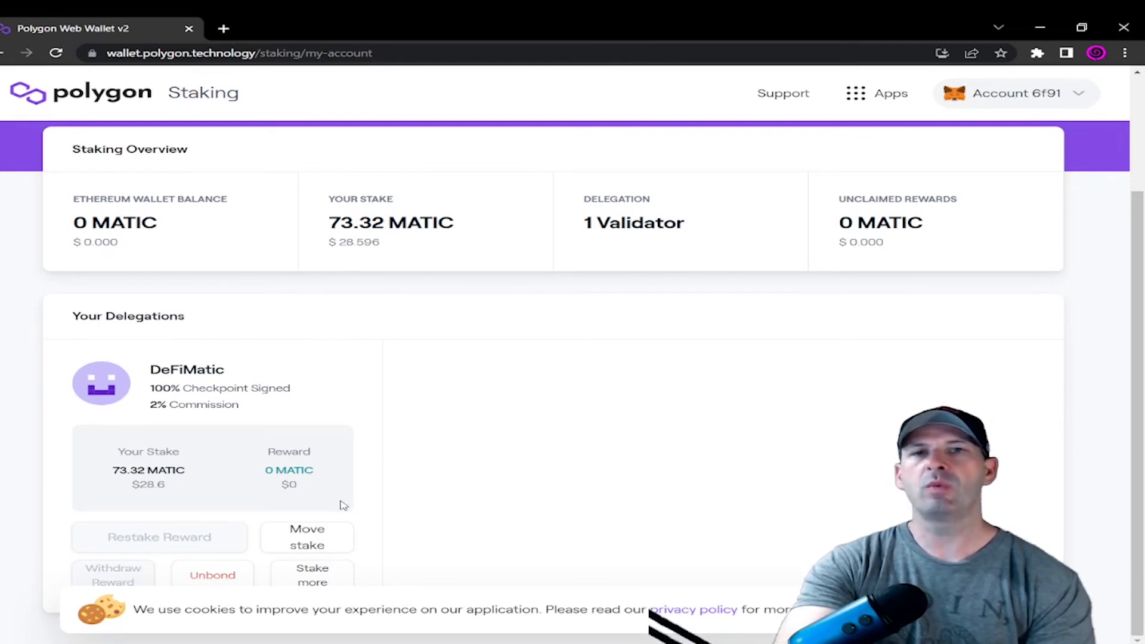
pyautogui.moveTo(334, 509)
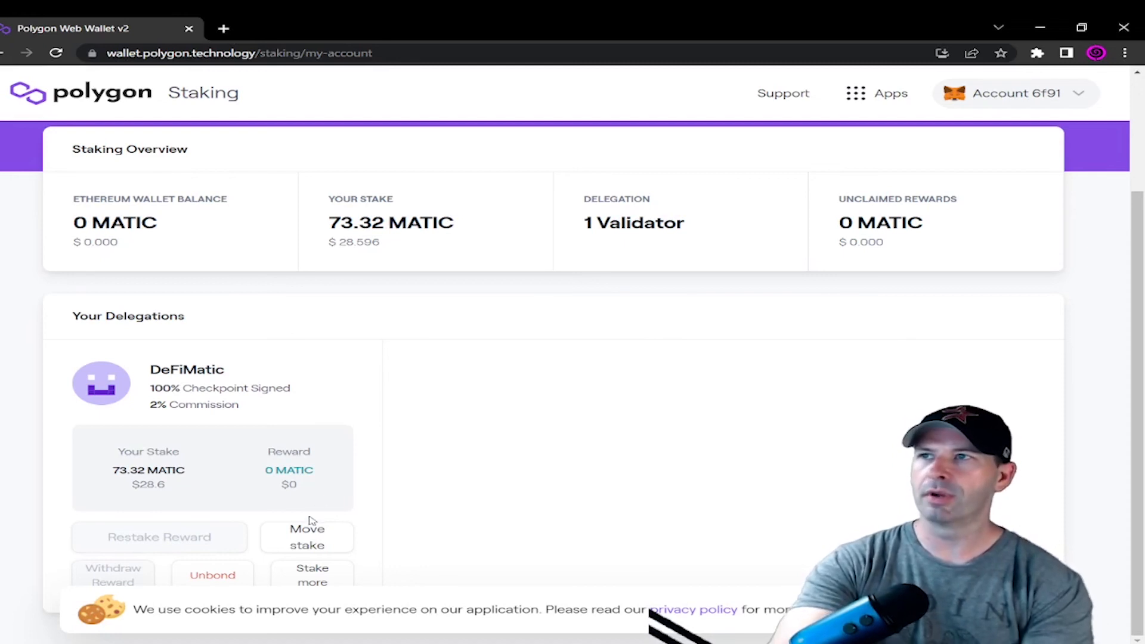
pyautogui.moveTo(335, 510)
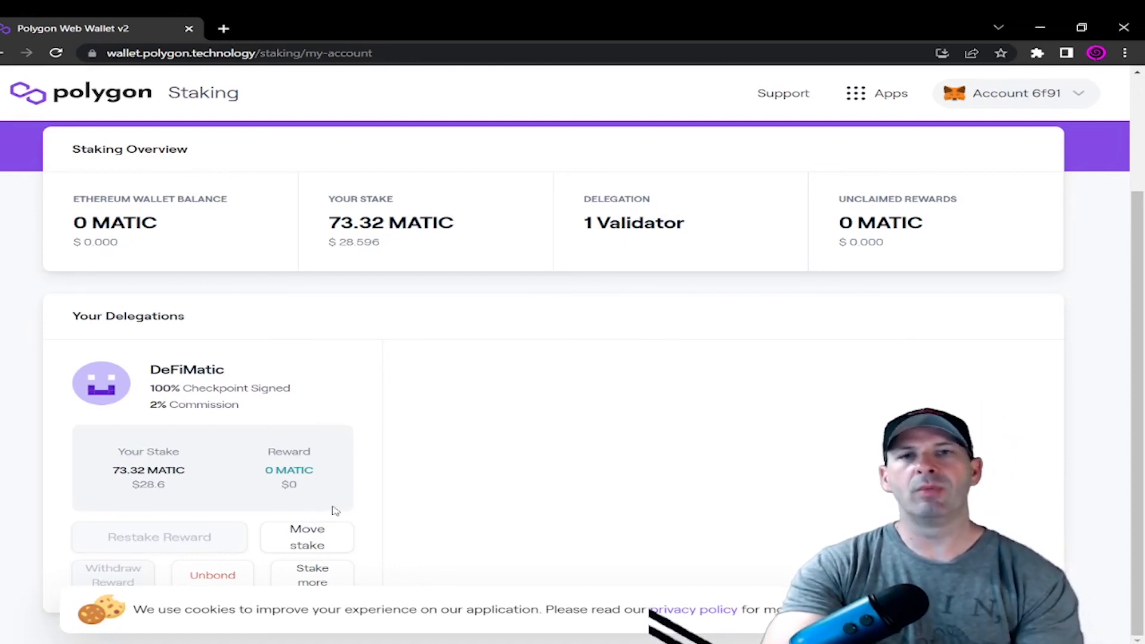
pyautogui.moveTo(323, 515)
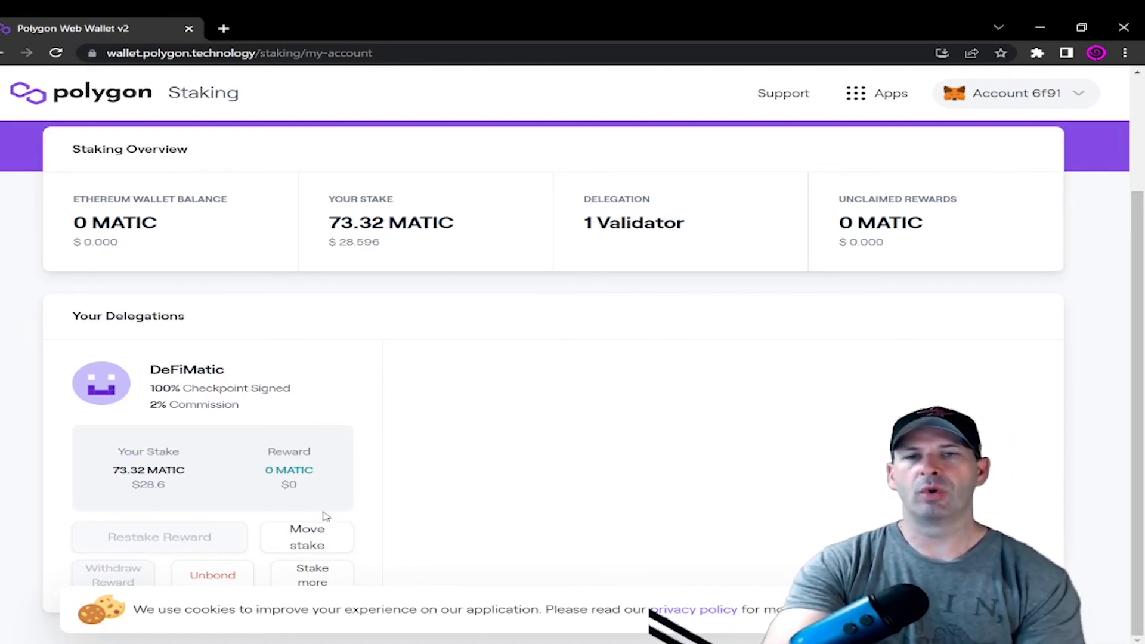
pyautogui.moveTo(240, 506)
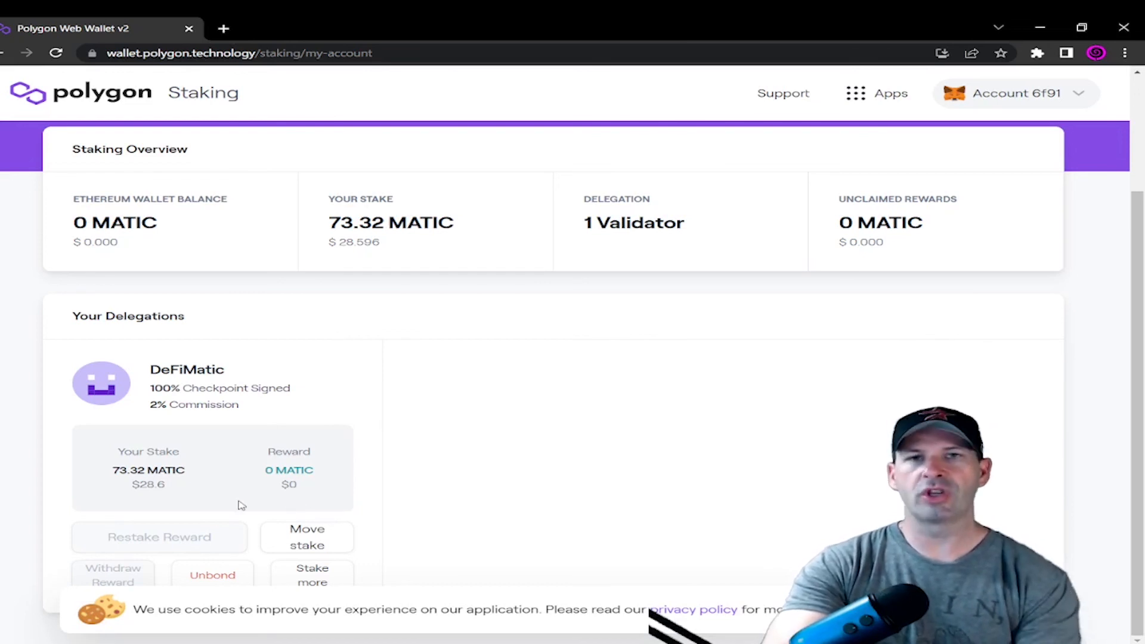
pyautogui.moveTo(333, 489)
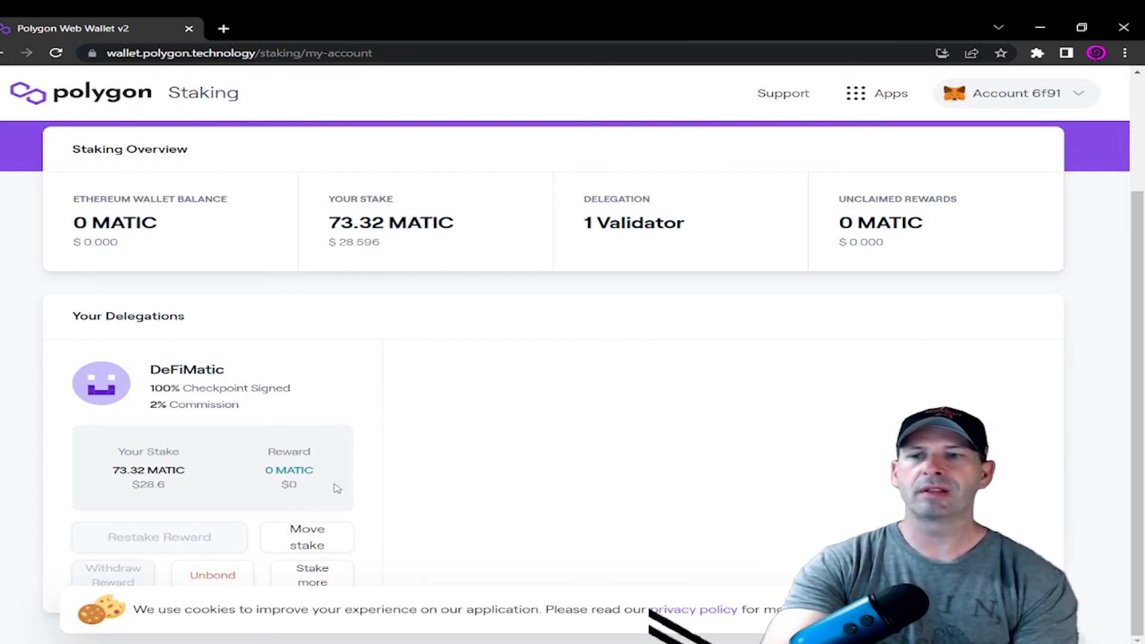
pyautogui.moveTo(577, 453)
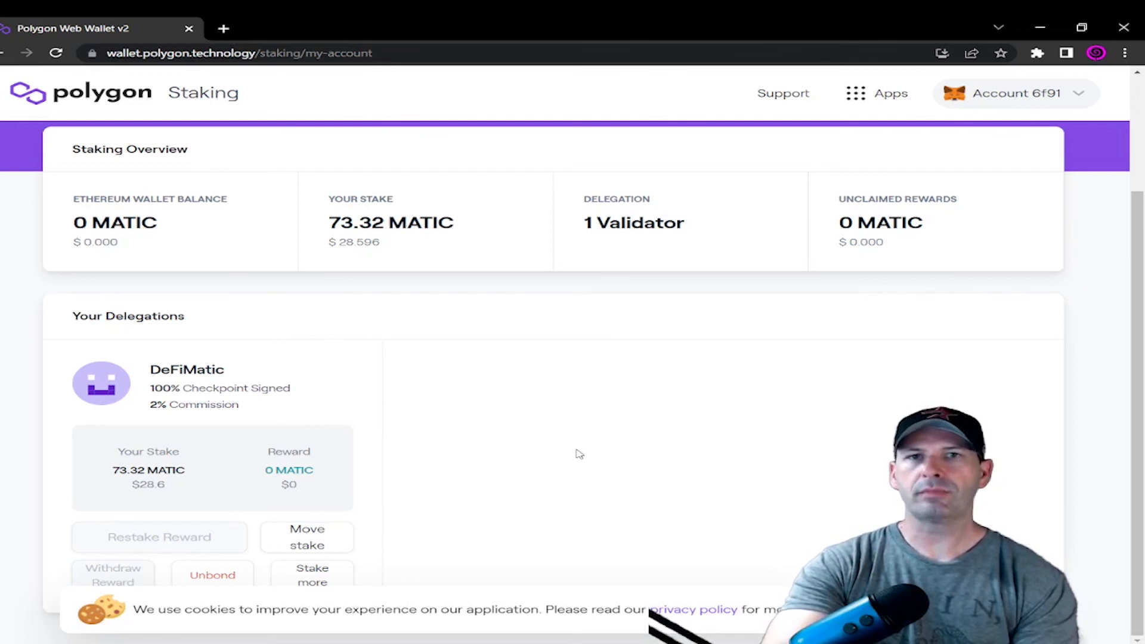
pyautogui.moveTo(572, 463)
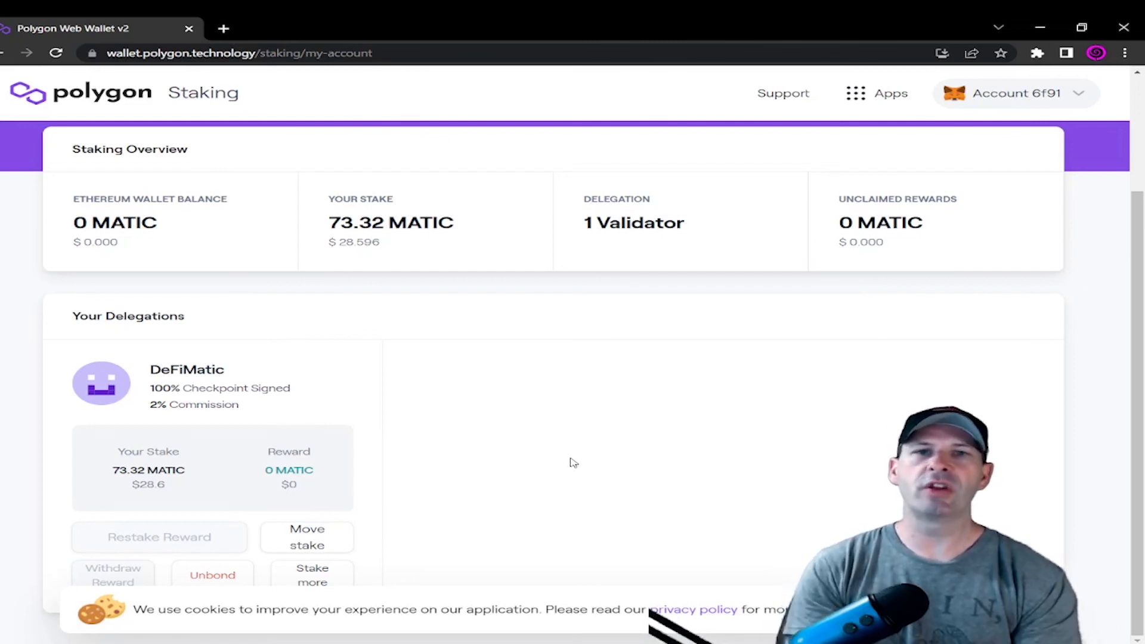